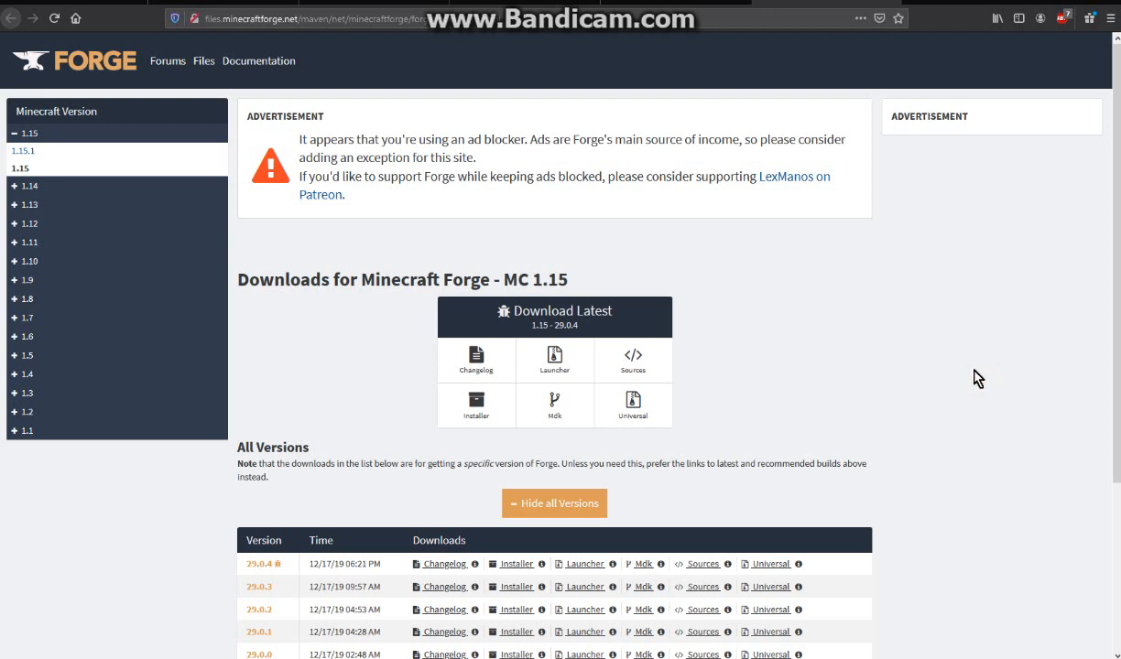
pyautogui.moveTo(978, 459)
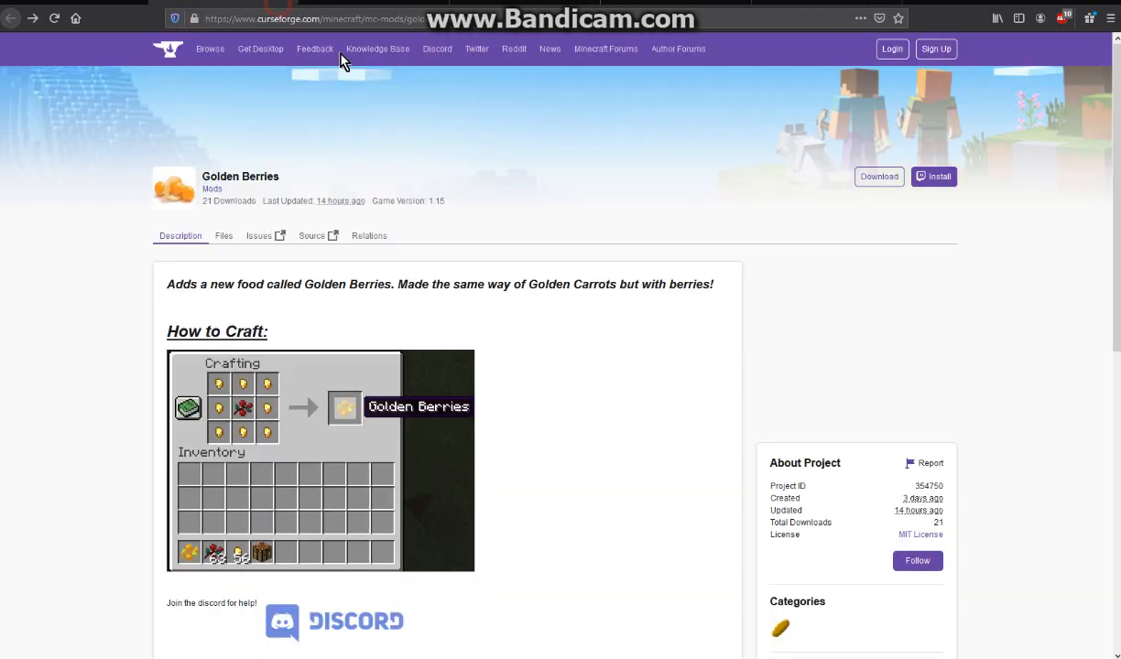
# Return to the Forge downloads page, wait out the adf.ly countdown and skip the ad to get the installer
pyautogui.scroll(-3)
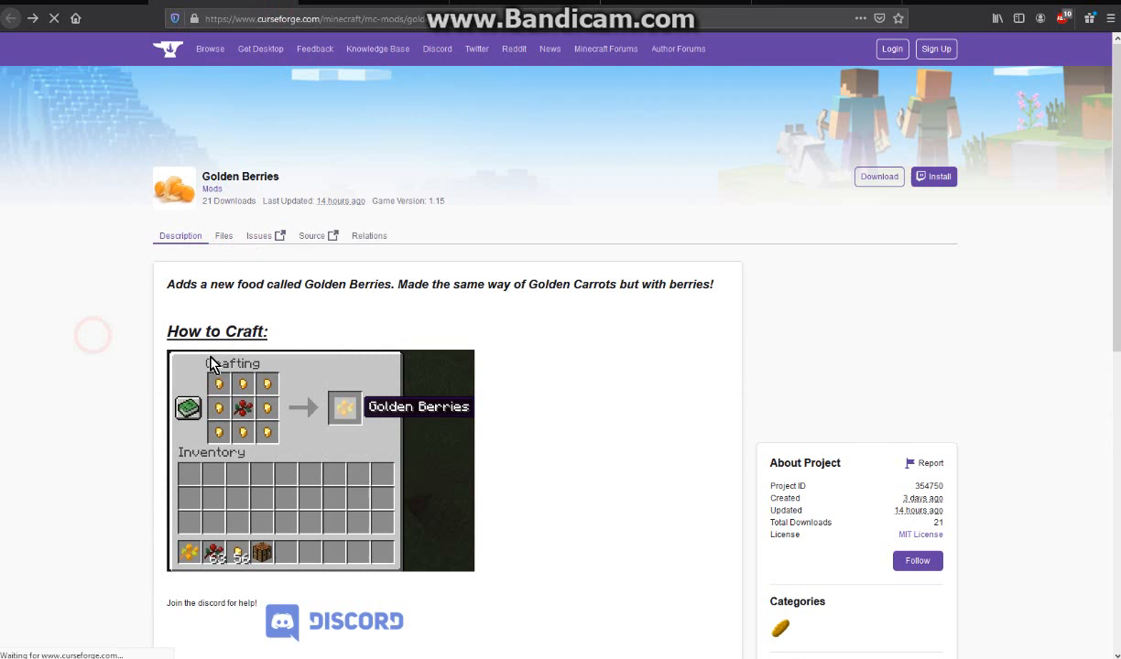
pyautogui.click(224, 235)
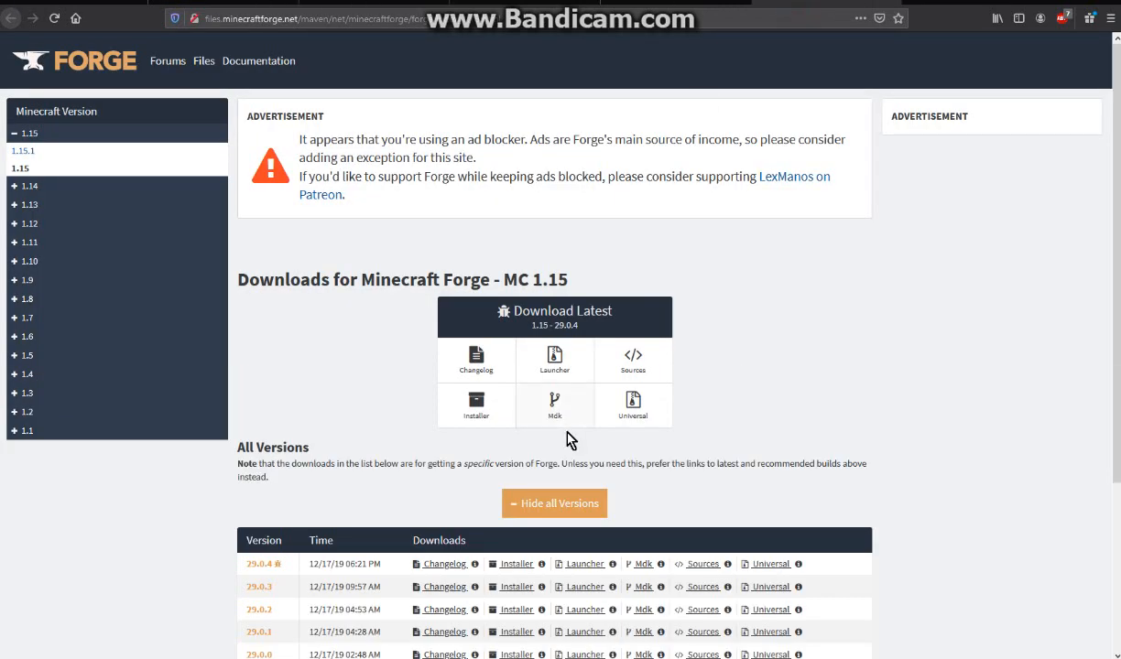
pyautogui.scroll(-3)
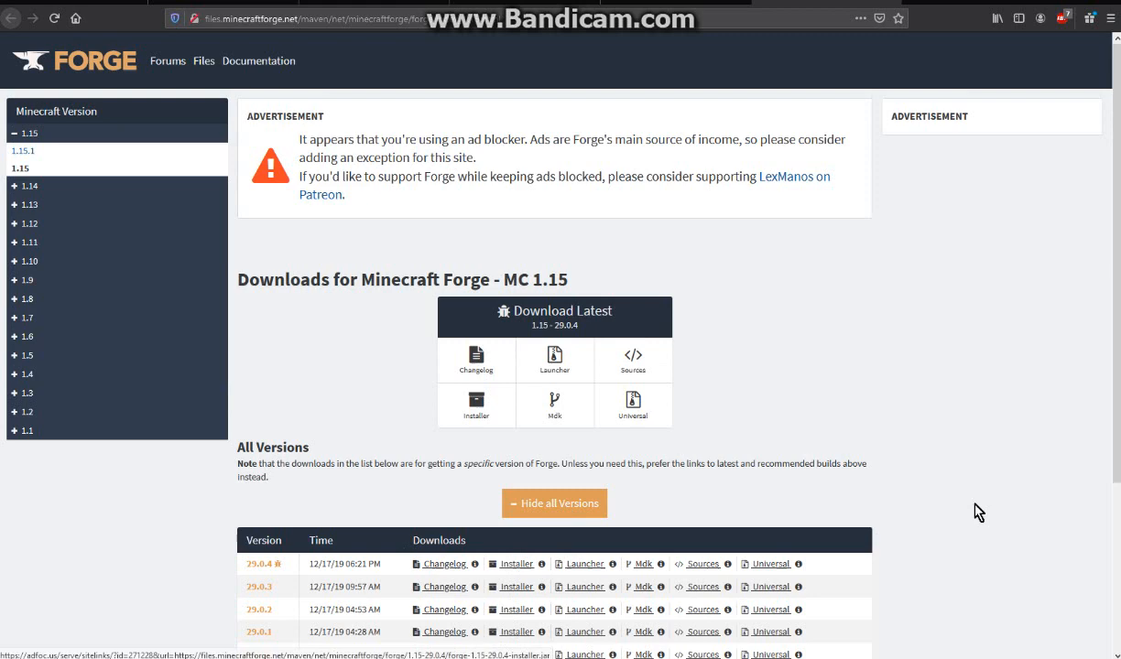
pyautogui.scroll(-3)
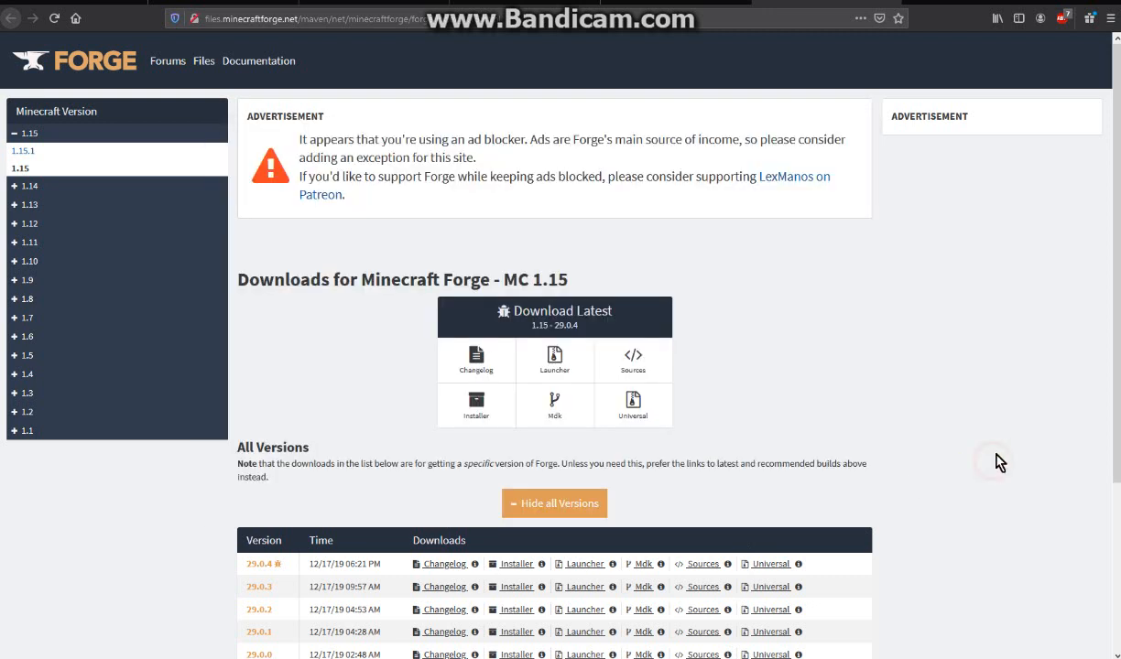
pyautogui.moveTo(948, 473)
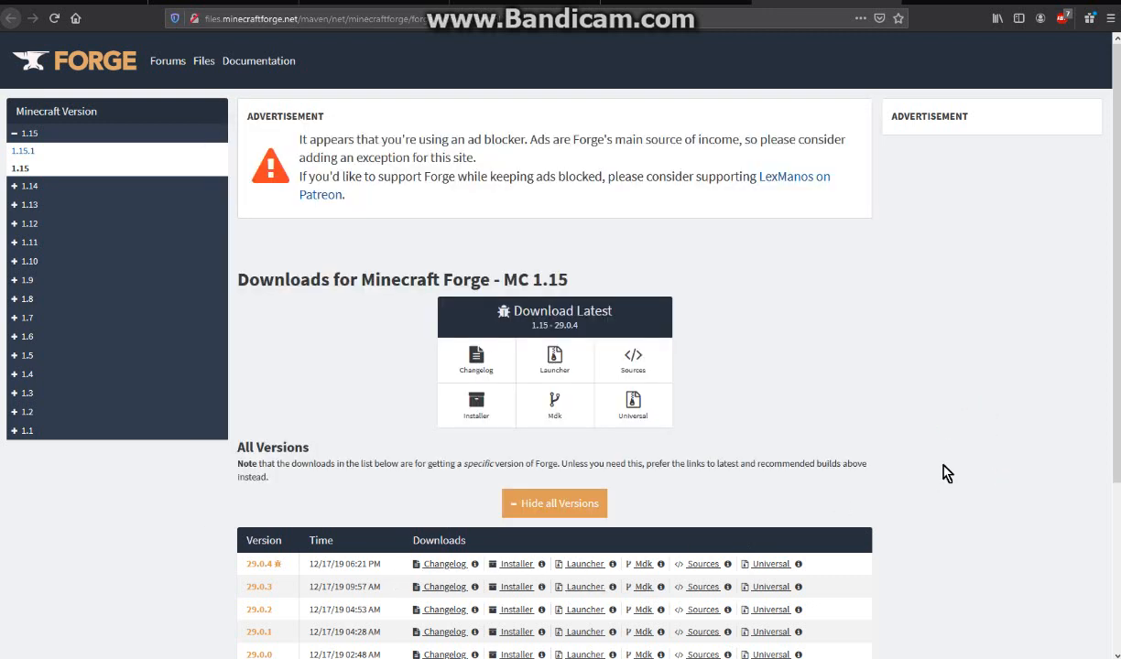
pyautogui.moveTo(961, 467)
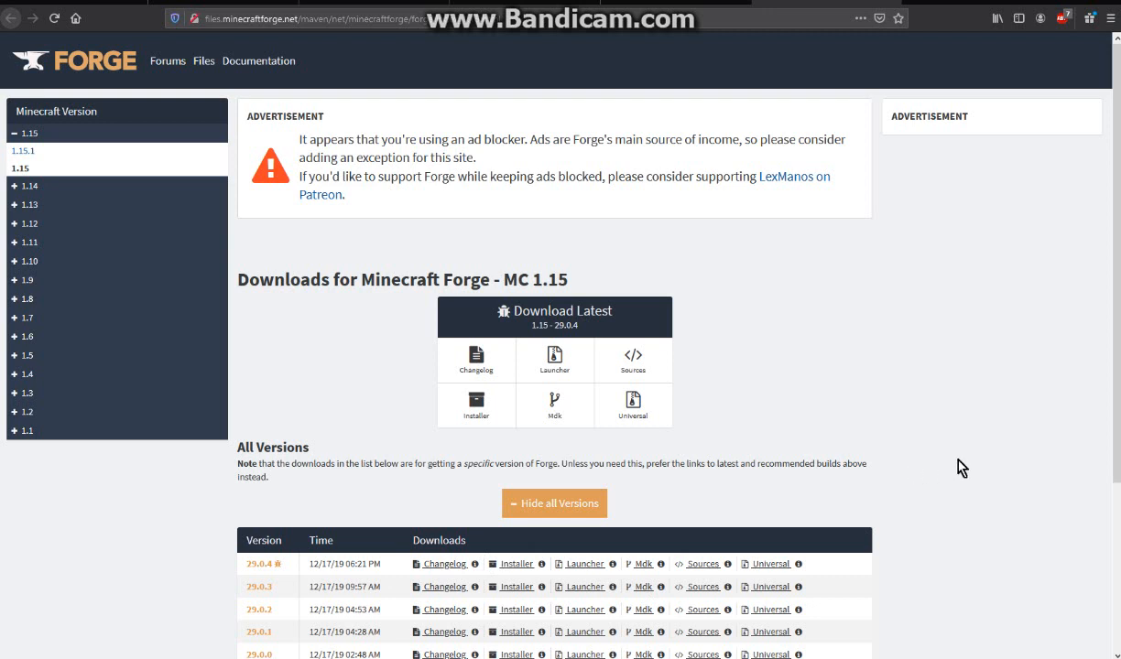
pyautogui.moveTo(976, 456)
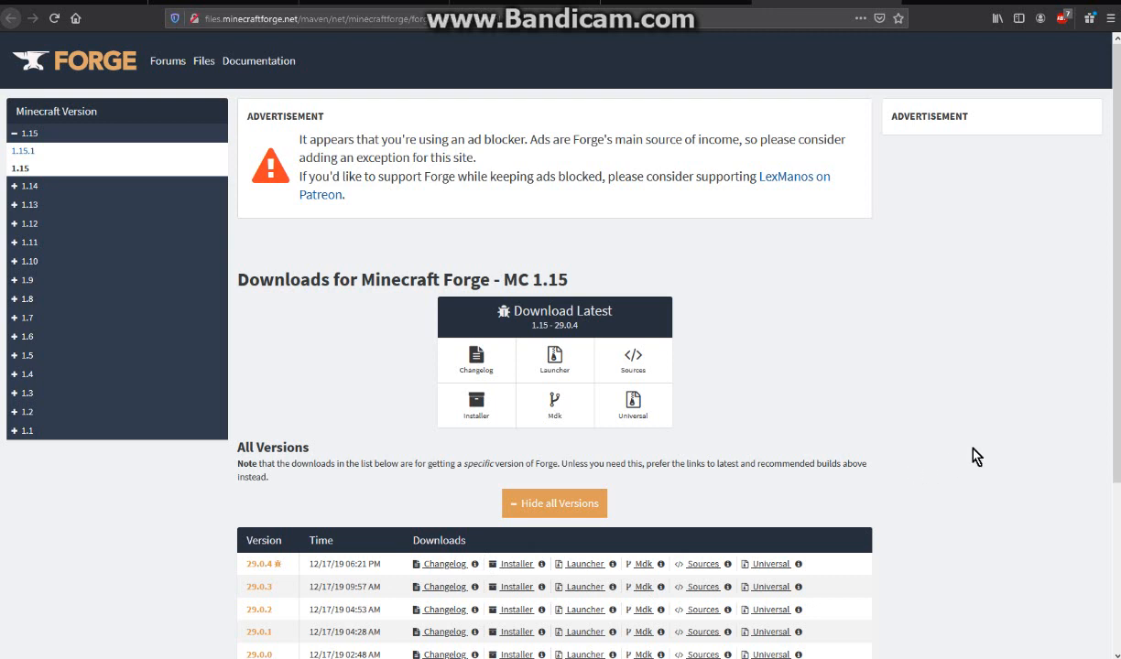
pyautogui.scroll(-3)
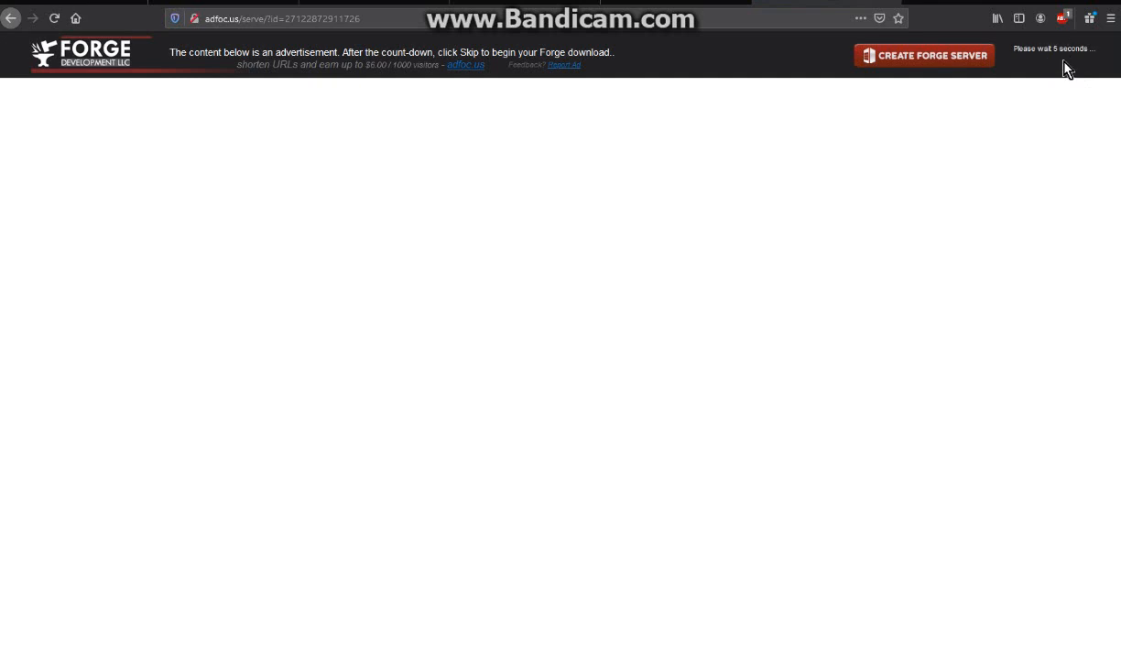
pyautogui.moveTo(1060, 73)
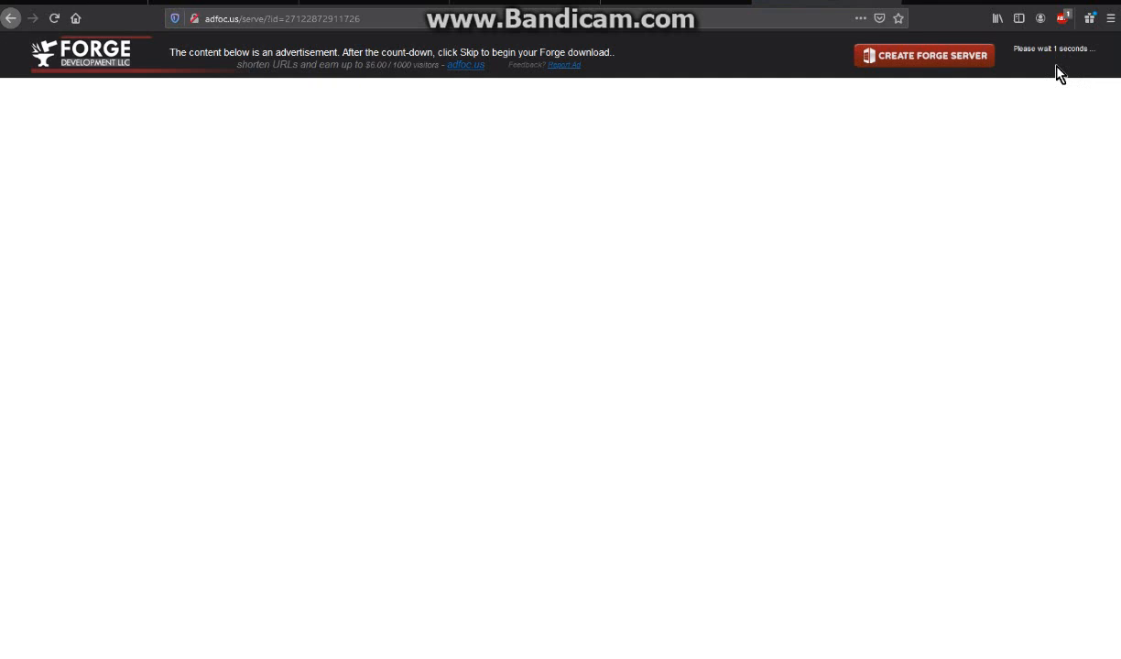
pyautogui.click(1045, 55)
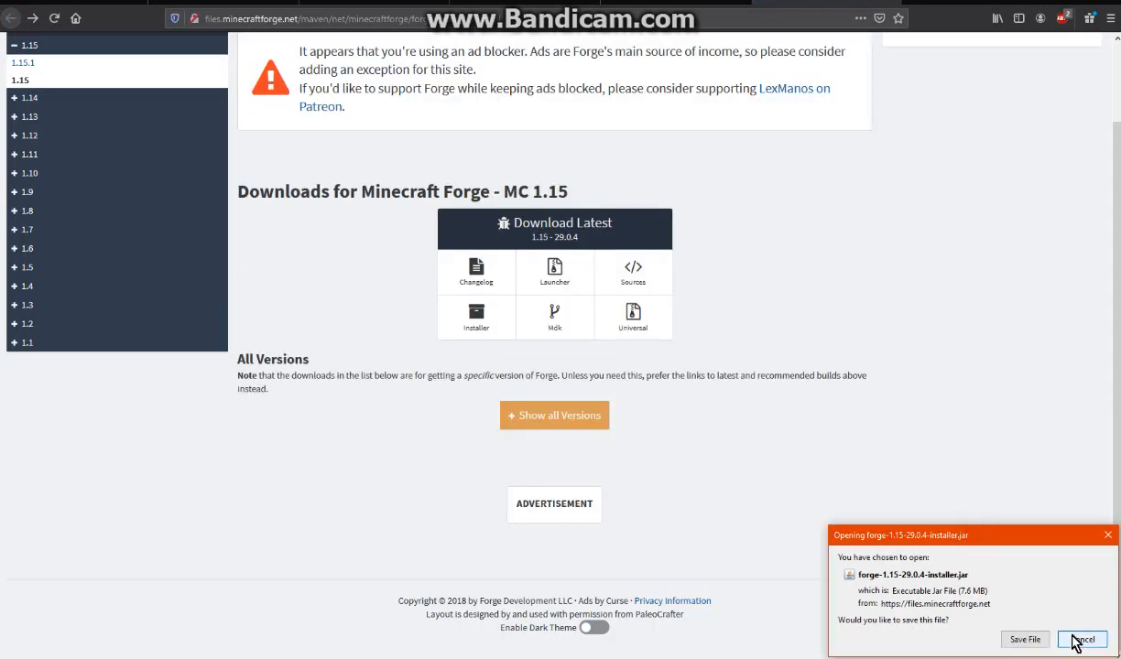
# Save forge-1.15-29.0.4-installer.jar and dismiss the 'Successfully installed client profile' notice
pyautogui.click(1080, 639)
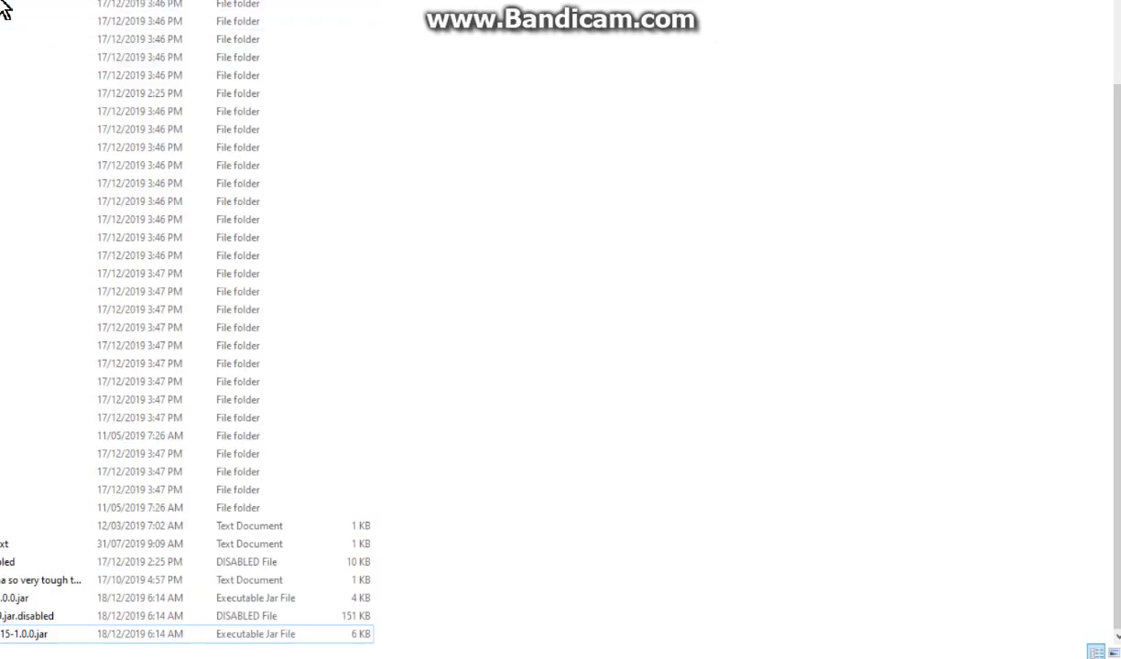
pyautogui.click(1110, 652)
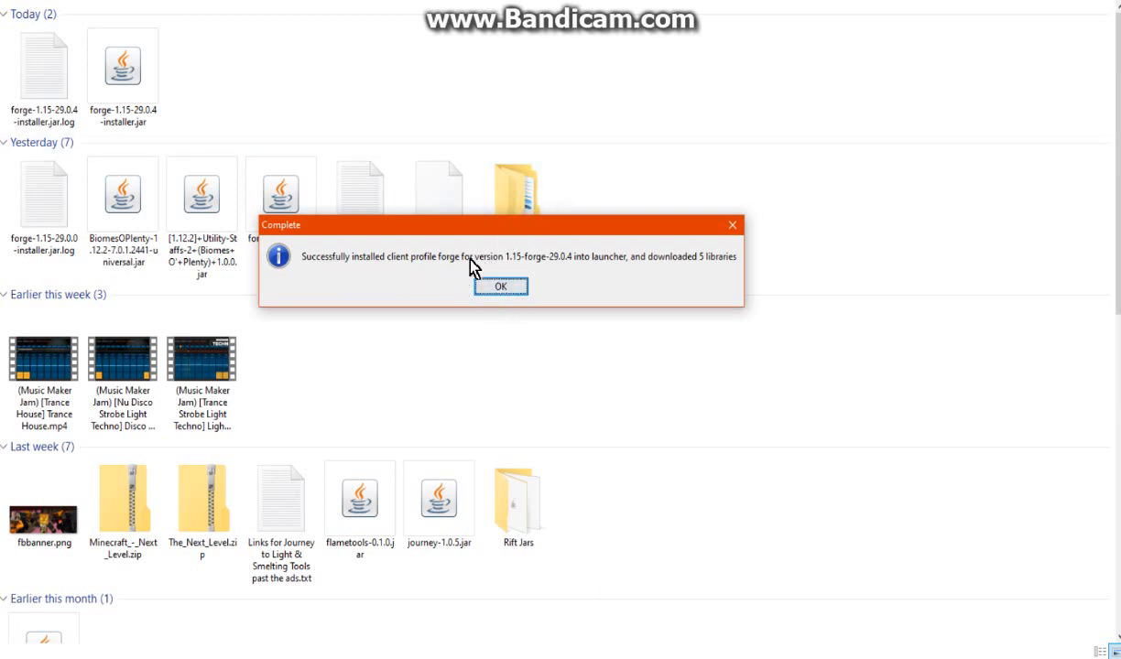
pyautogui.moveTo(696, 271)
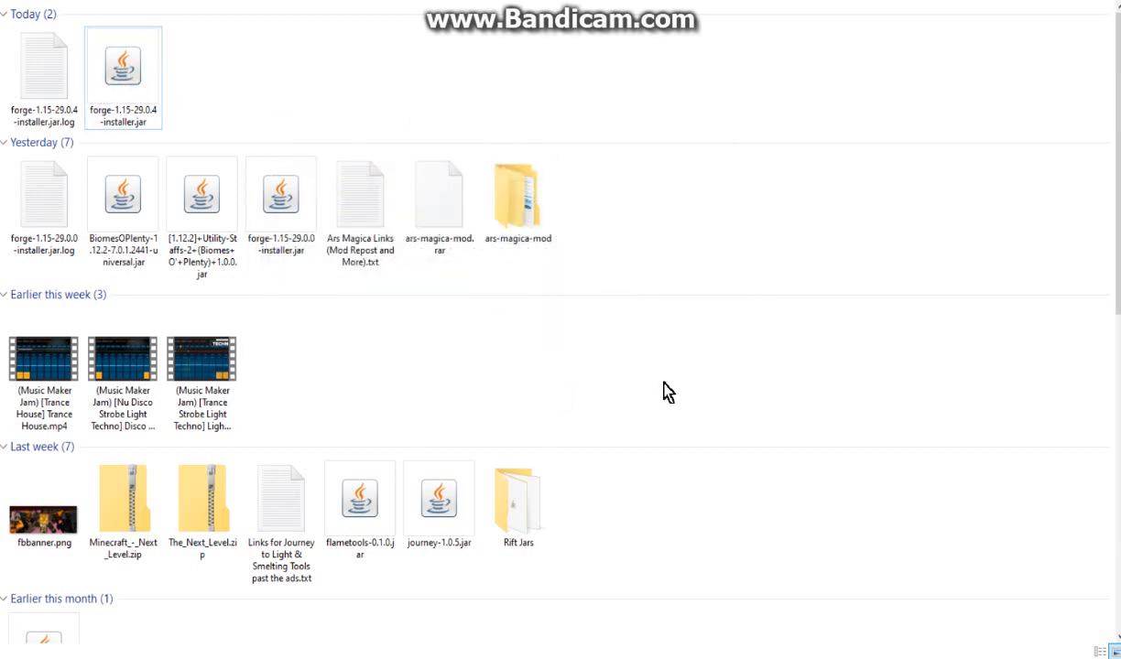
# Run forge-1.15-29.0.4-installer.jar, installing the client into the .minecraft folder
pyautogui.doubleClick(123, 64)
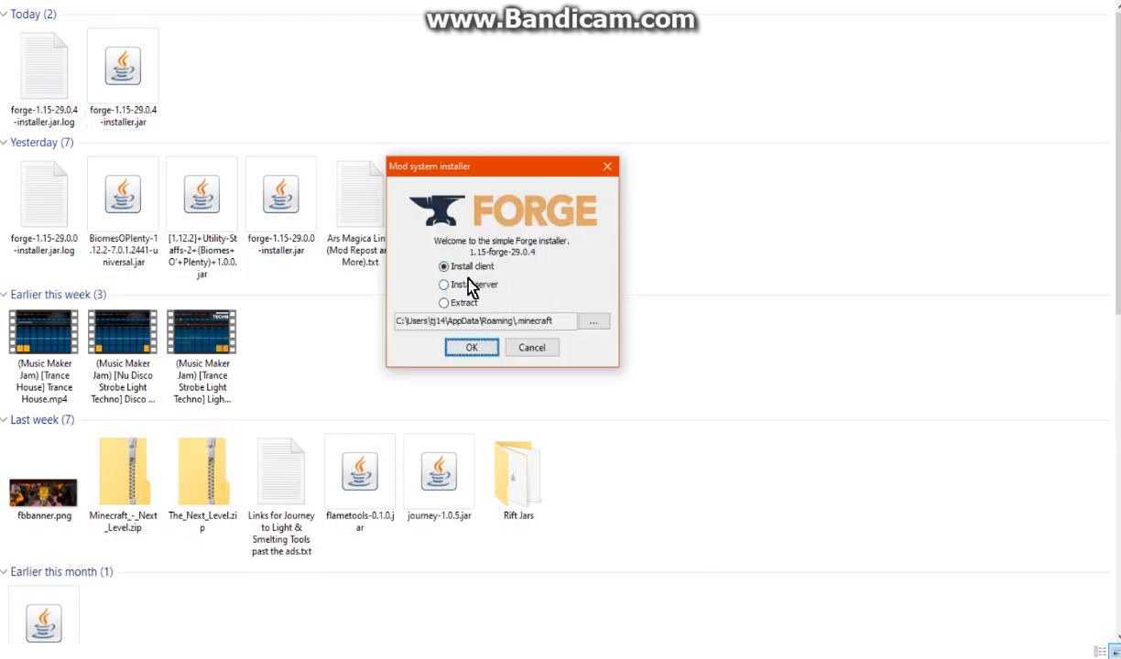
pyautogui.moveTo(443, 267)
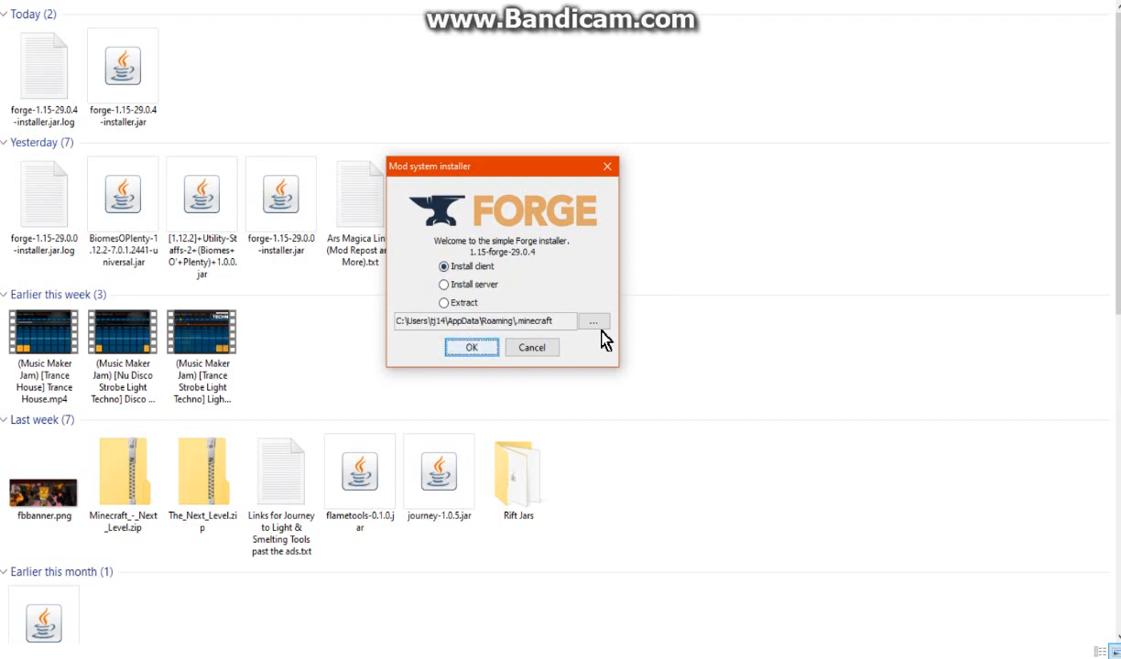
pyautogui.moveTo(681, 344)
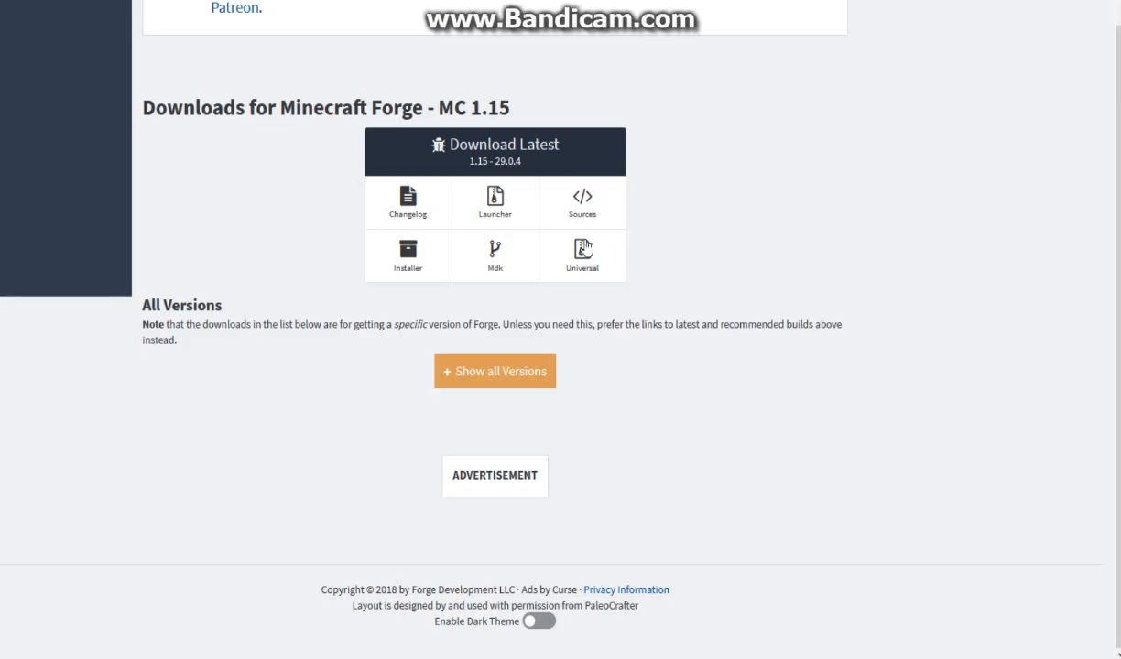
# In the launcher's Installations list, edit the Forge 1.15 profile and view its 1.15-forge-29.0.4 version
pyautogui.click(495, 370)
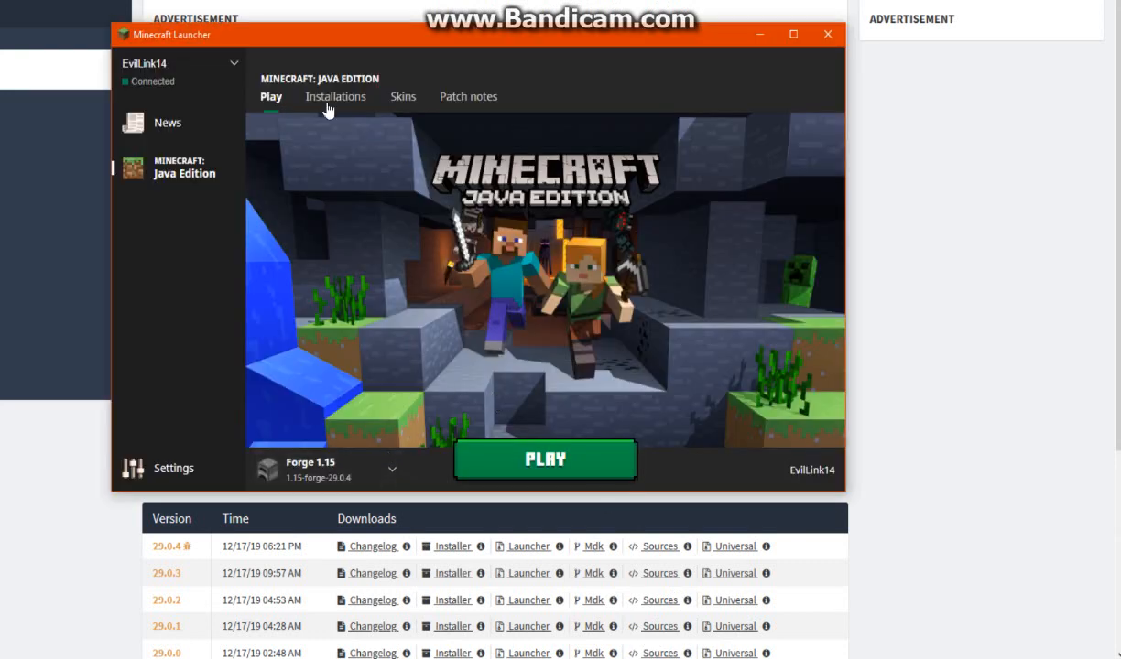
pyautogui.click(335, 96)
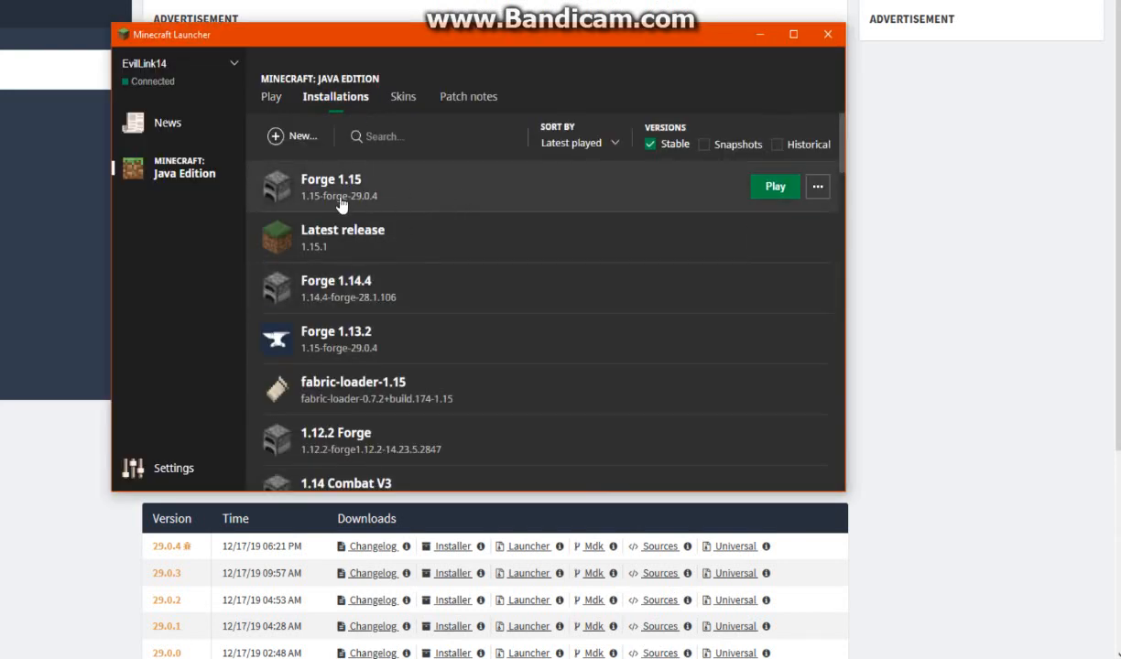
pyautogui.moveTo(337, 339)
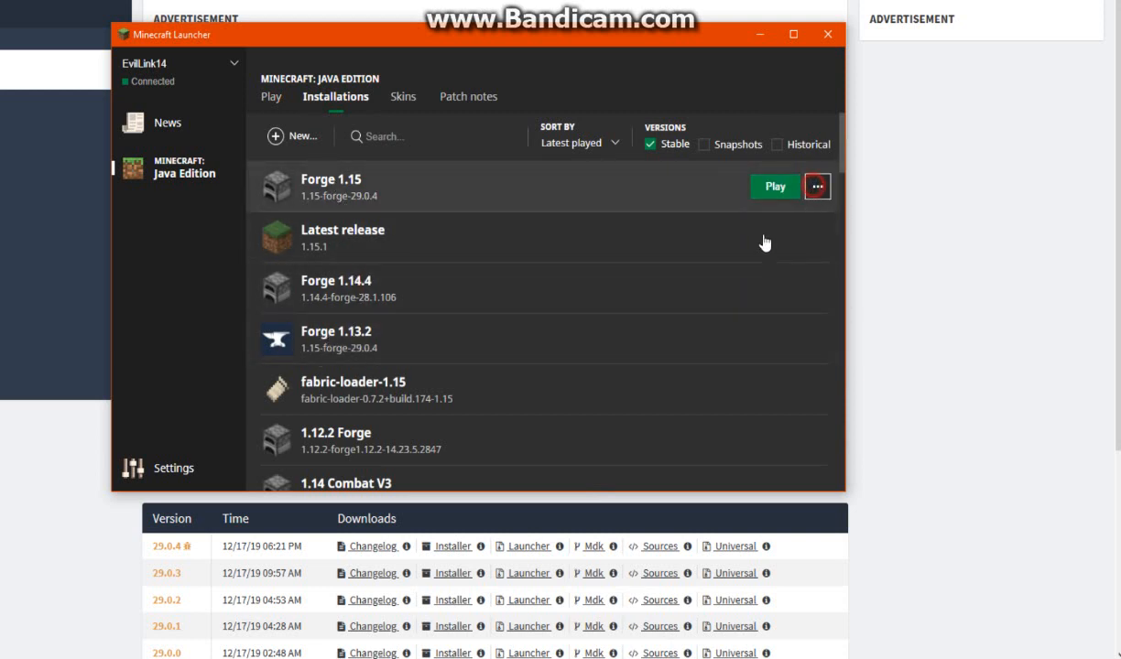
pyautogui.click(816, 187)
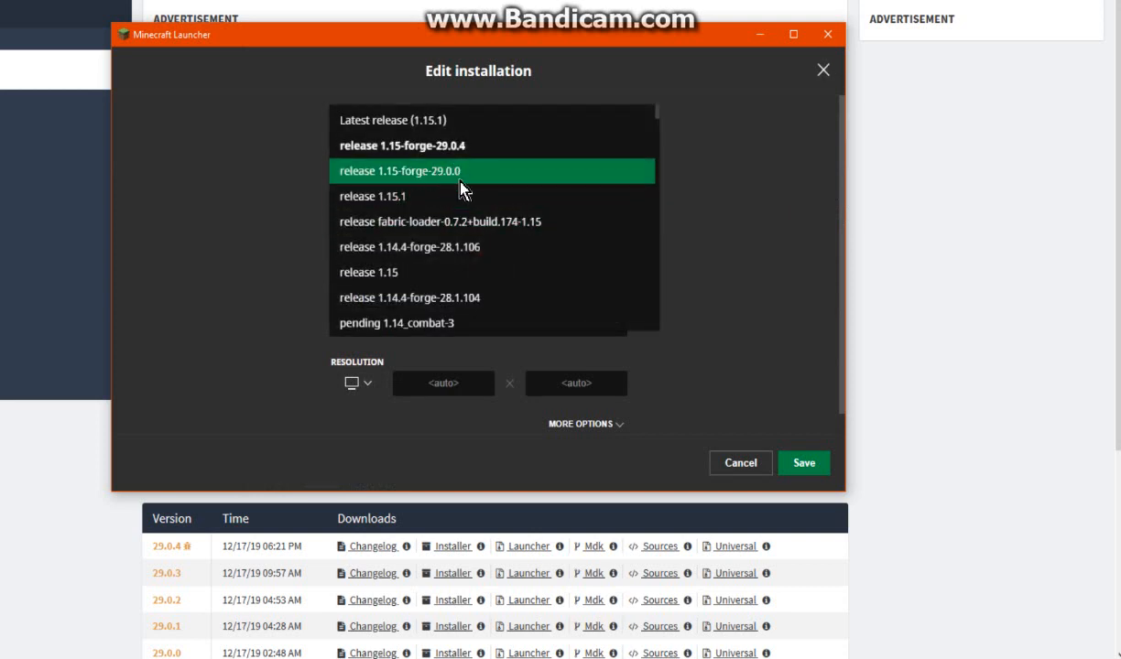
pyautogui.click(401, 144)
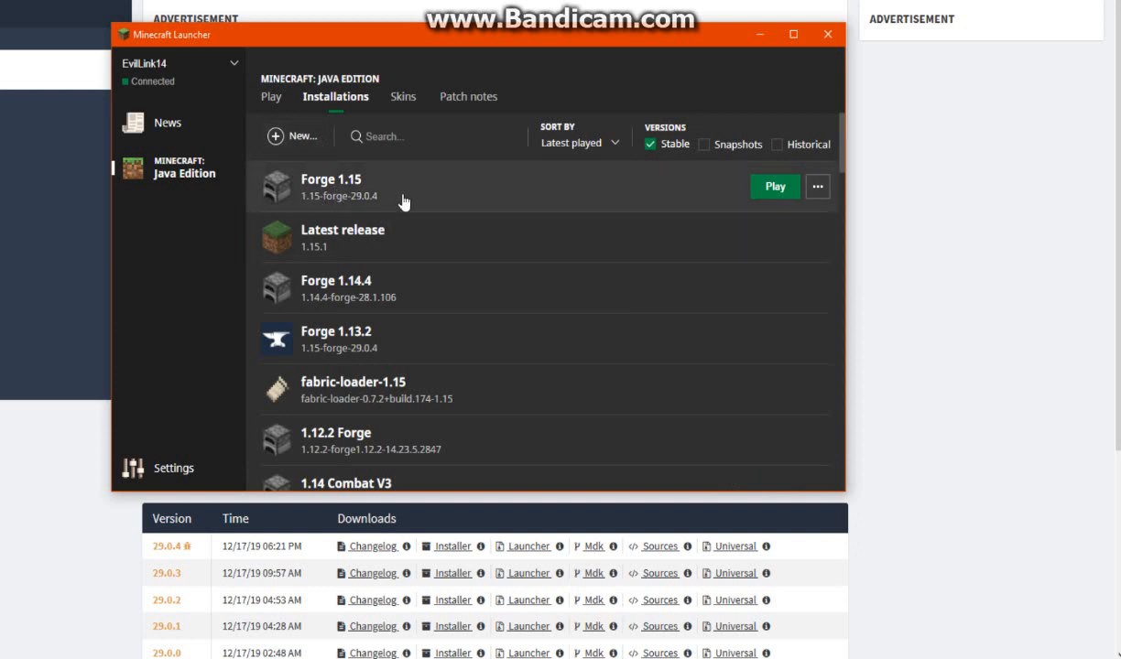
pyautogui.moveTo(357, 346)
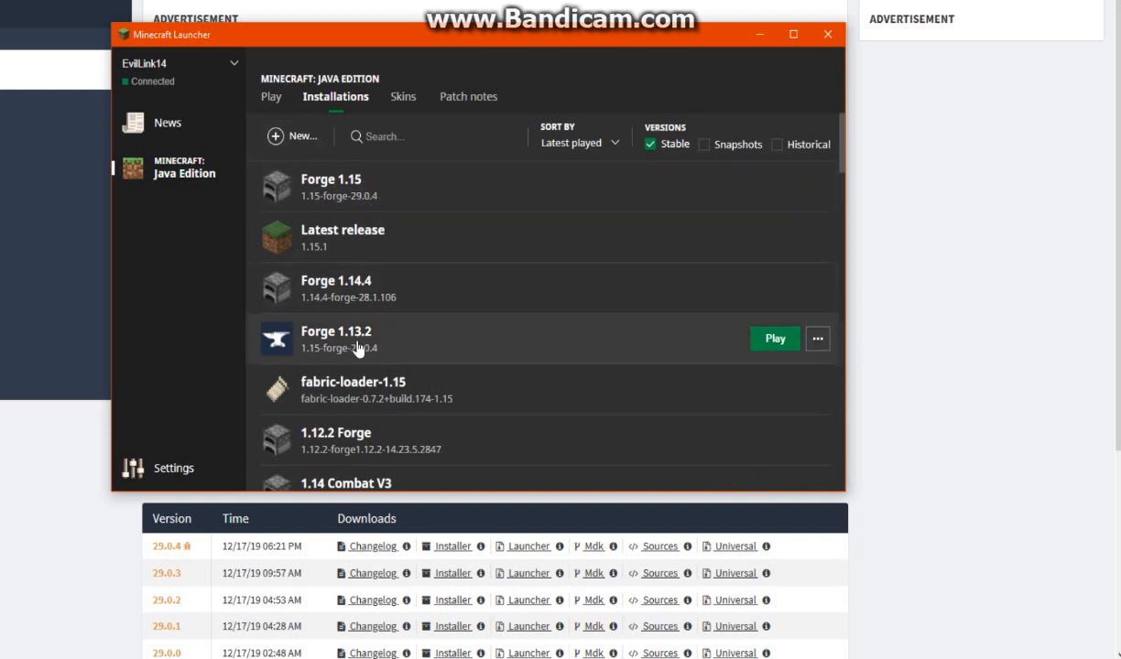
pyautogui.moveTo(524, 298)
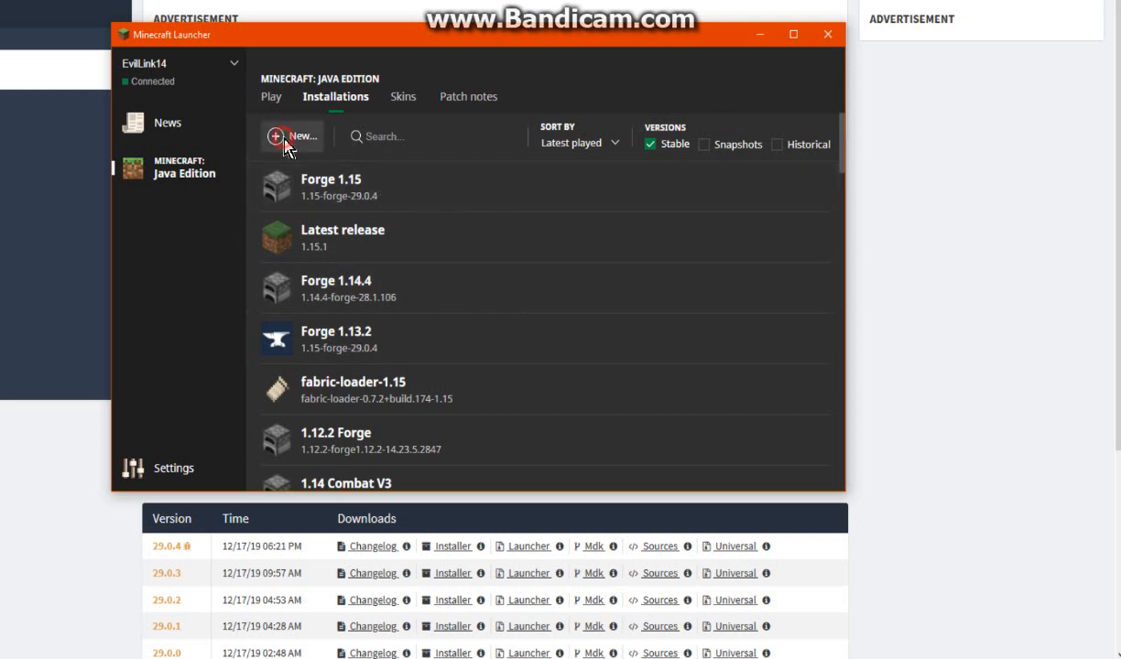
# Create a new installation on release 1.15-forge-29.0.4 and launch Minecraft with the Forge 1.15 profile
pyautogui.click(292, 136)
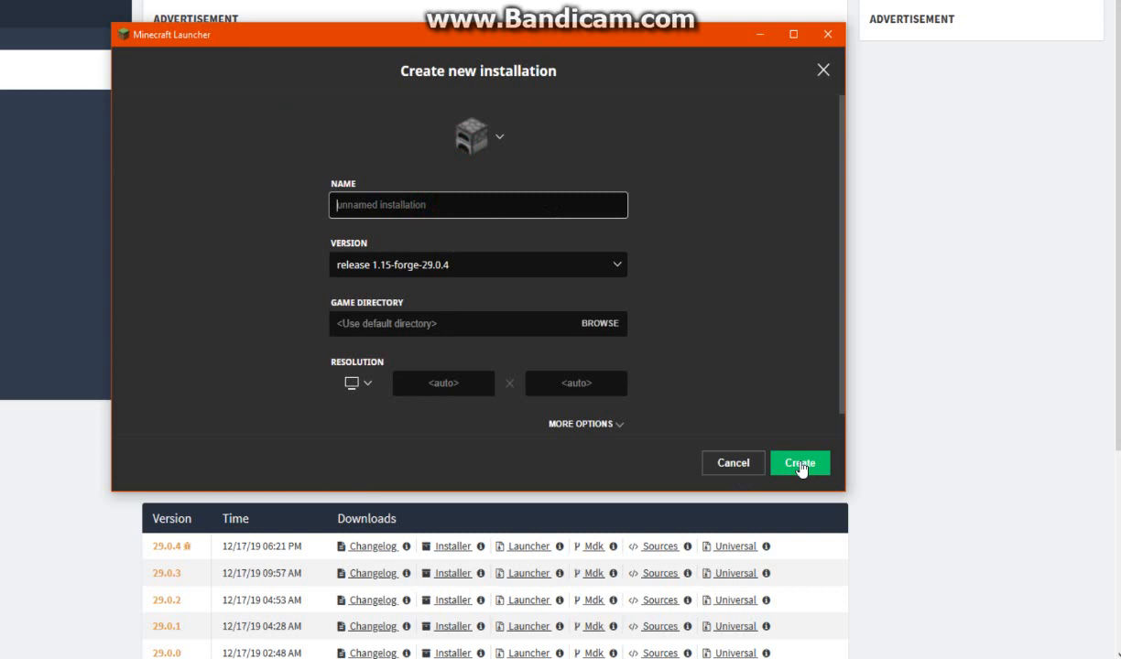
pyautogui.click(798, 461)
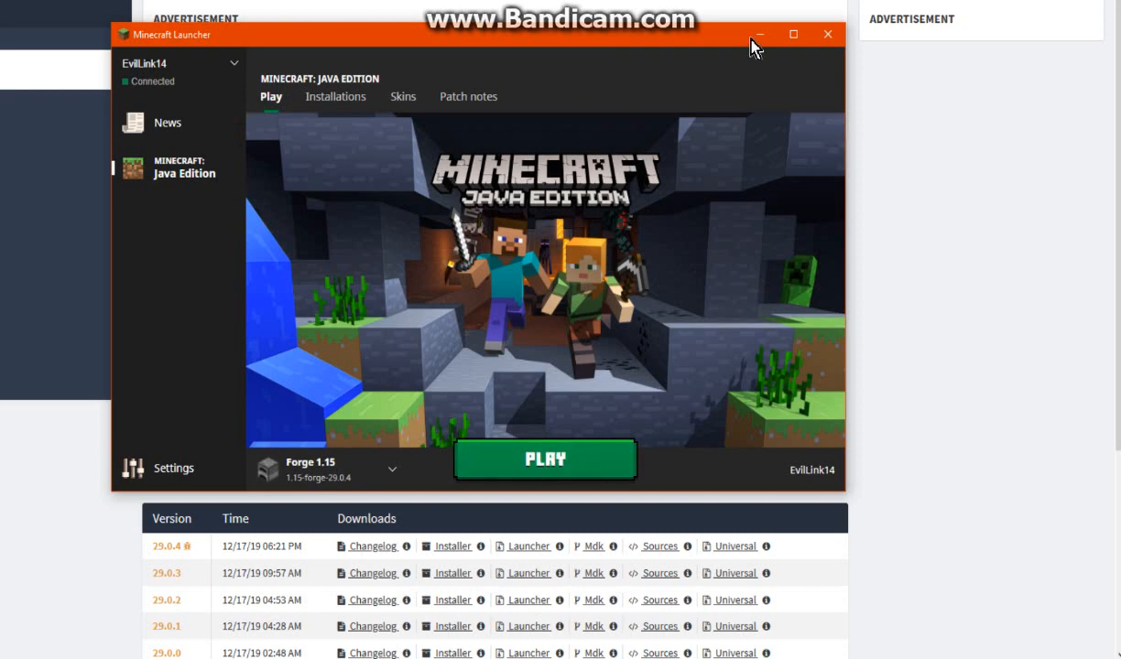
pyautogui.click(546, 457)
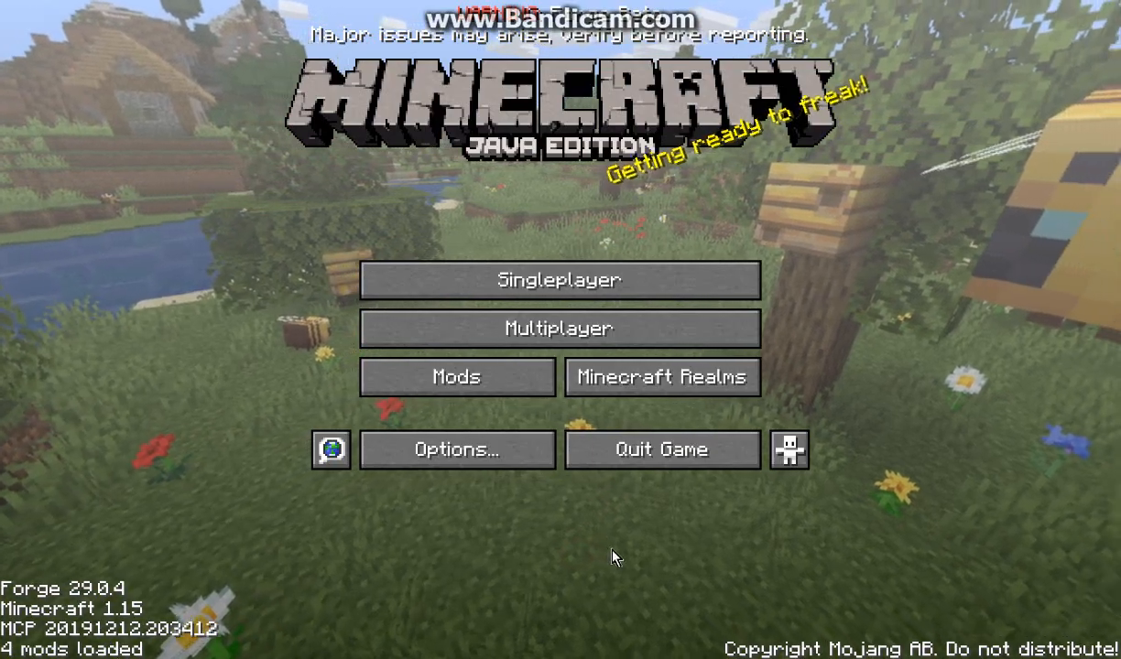
# View the installed mods list showing Minecraft 1.15, Forge and the goldenberry mod details
pyautogui.click(456, 377)
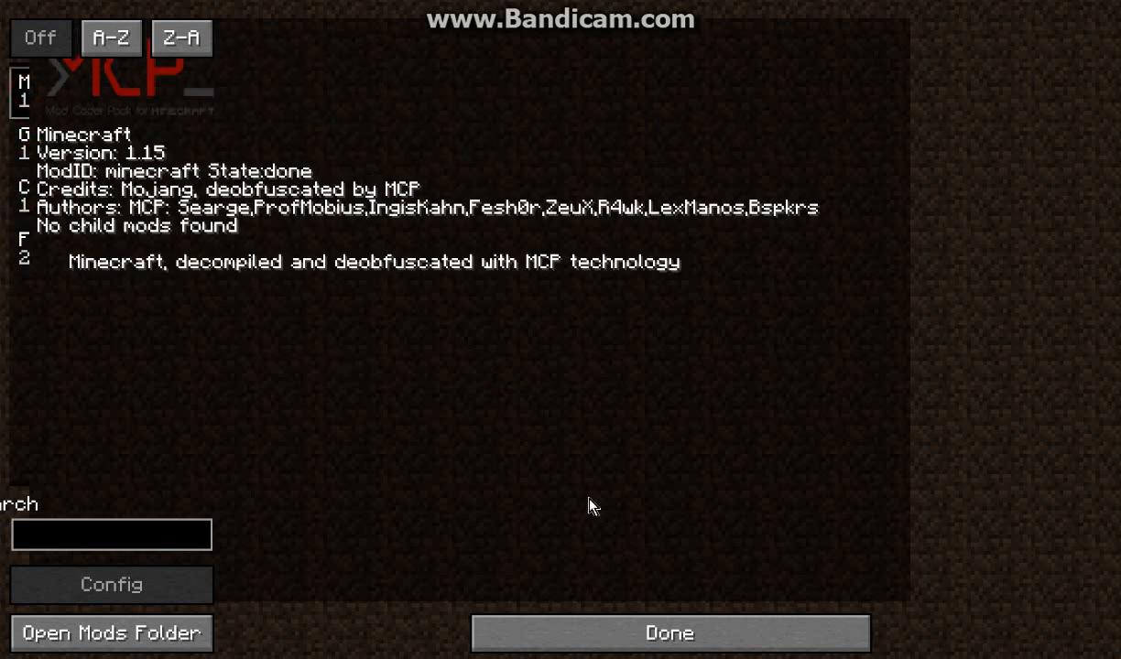
pyautogui.moveTo(552, 298)
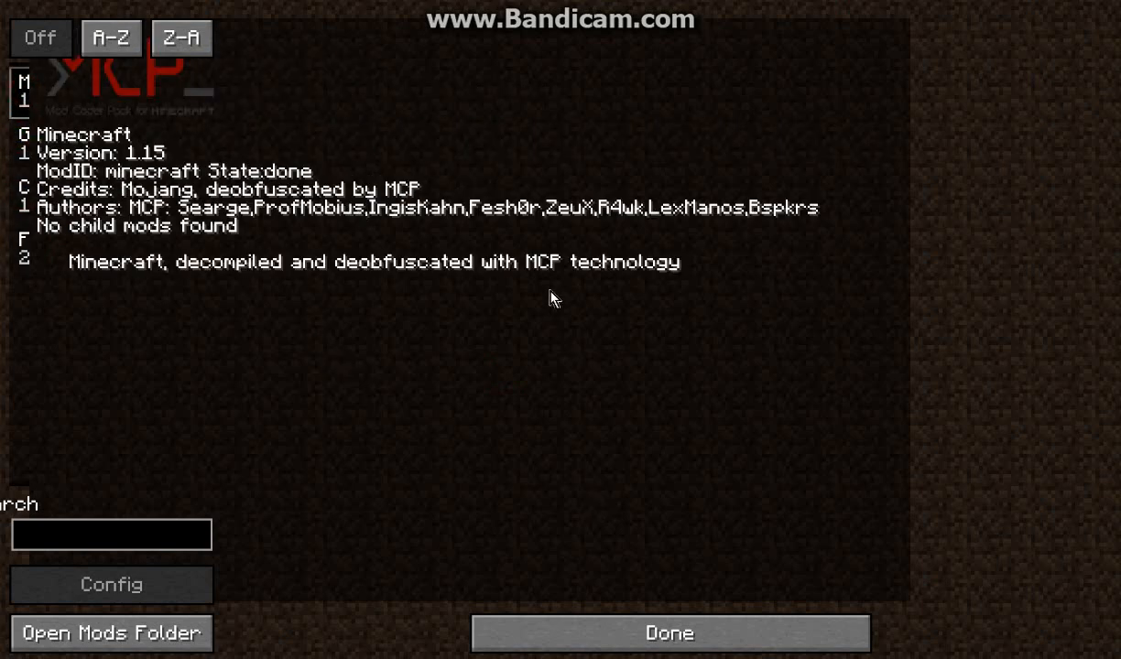
pyautogui.moveTo(20, 152)
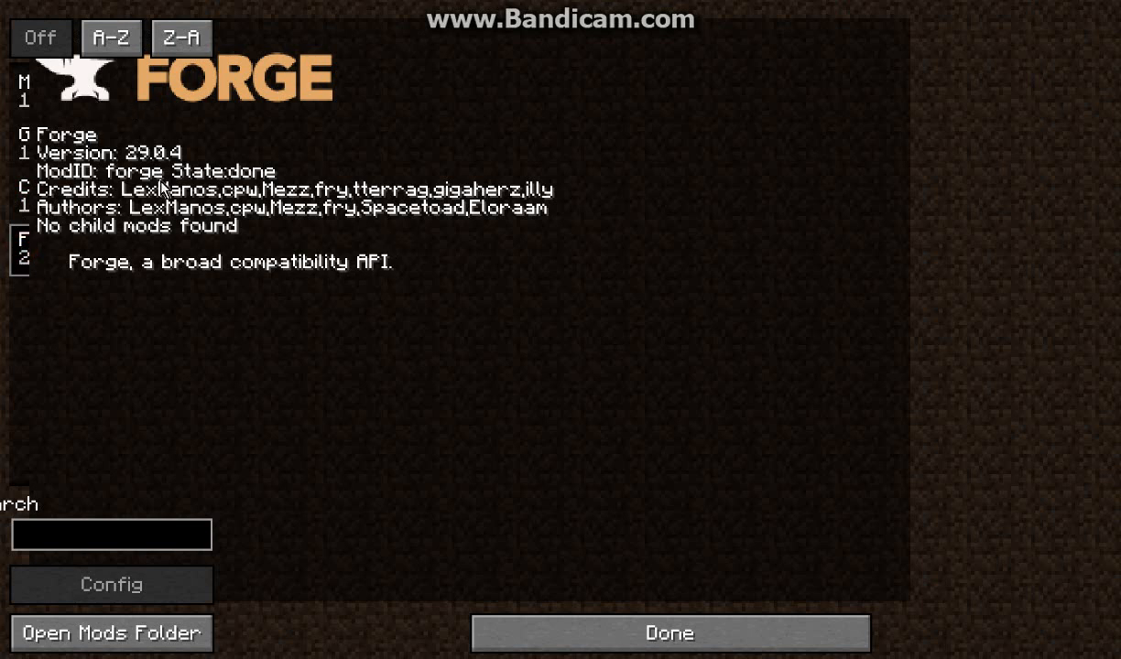
pyautogui.moveTo(457, 183)
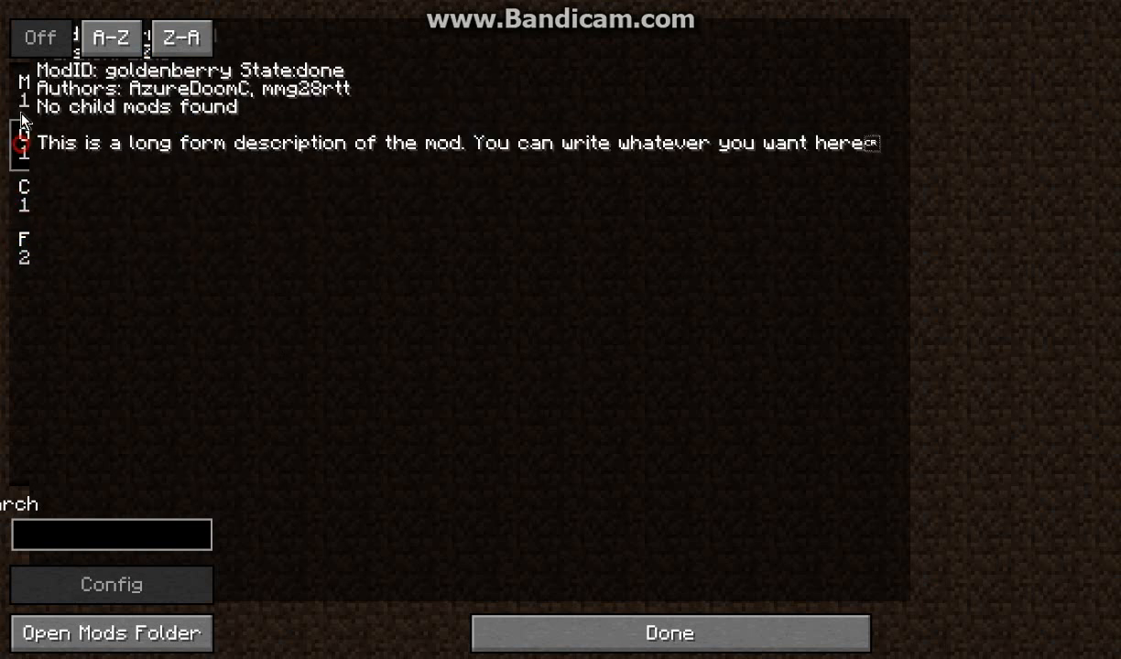
# Leave the Mods screen and show the list of saved singleplayer worlds
pyautogui.click(670, 633)
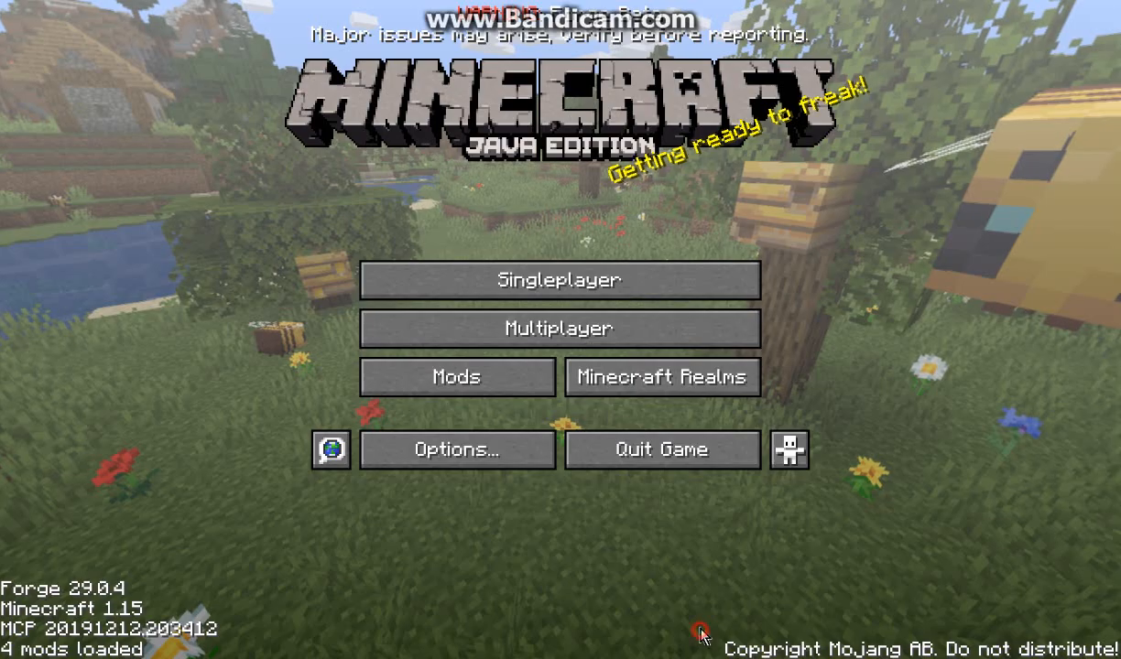
pyautogui.moveTo(626, 289)
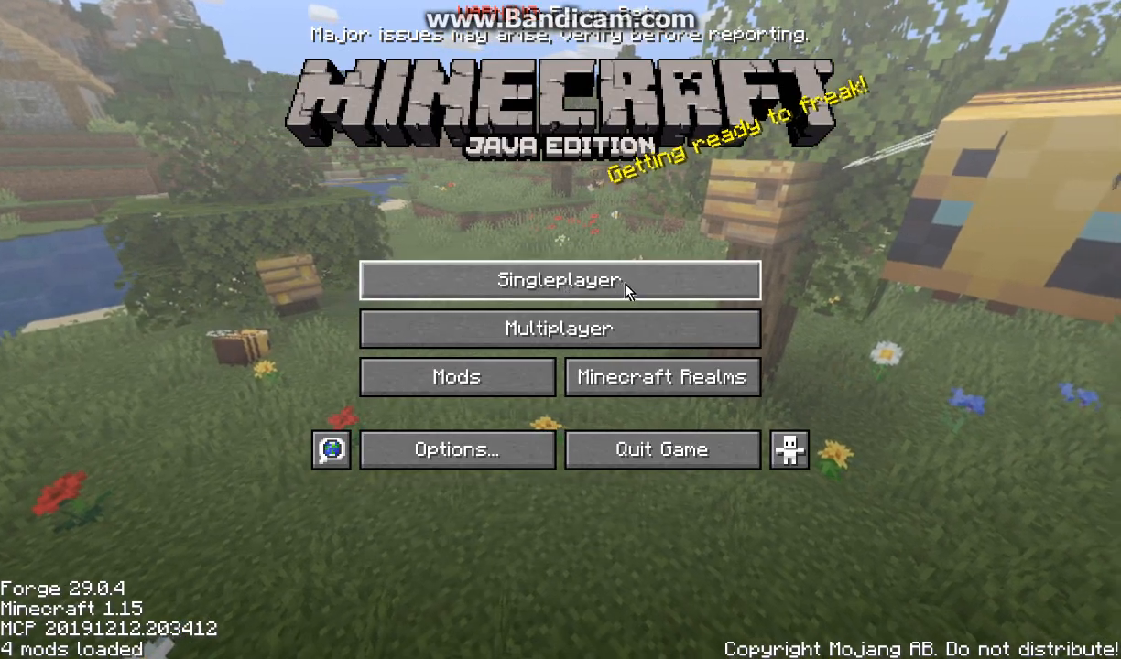
pyautogui.moveTo(897, 359)
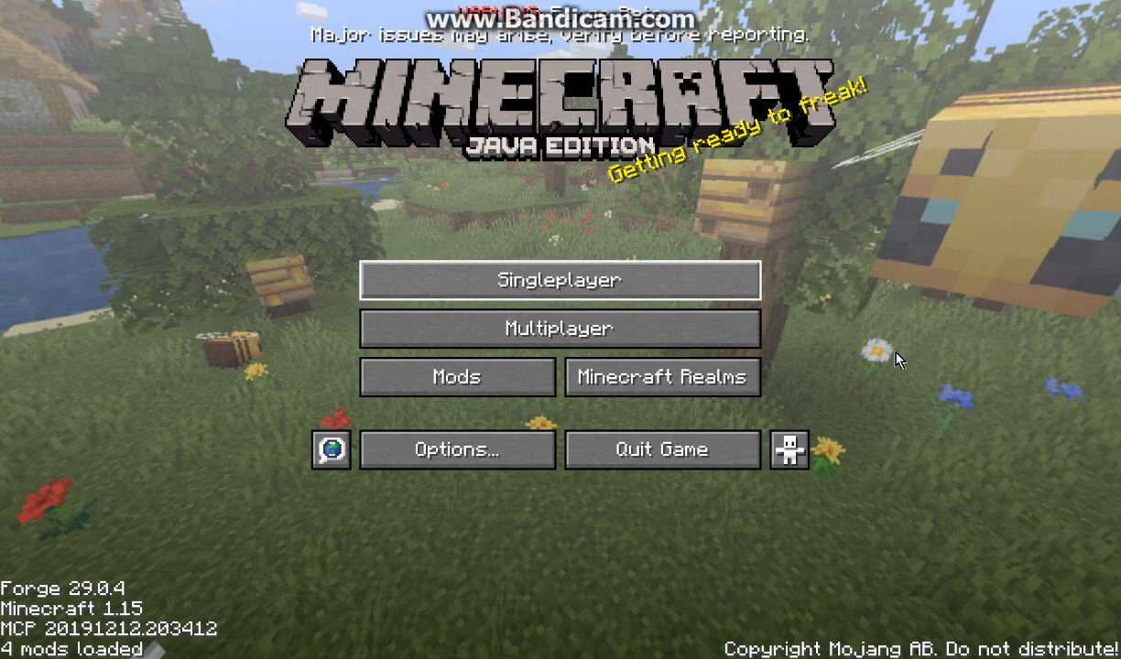
pyautogui.moveTo(876, 355)
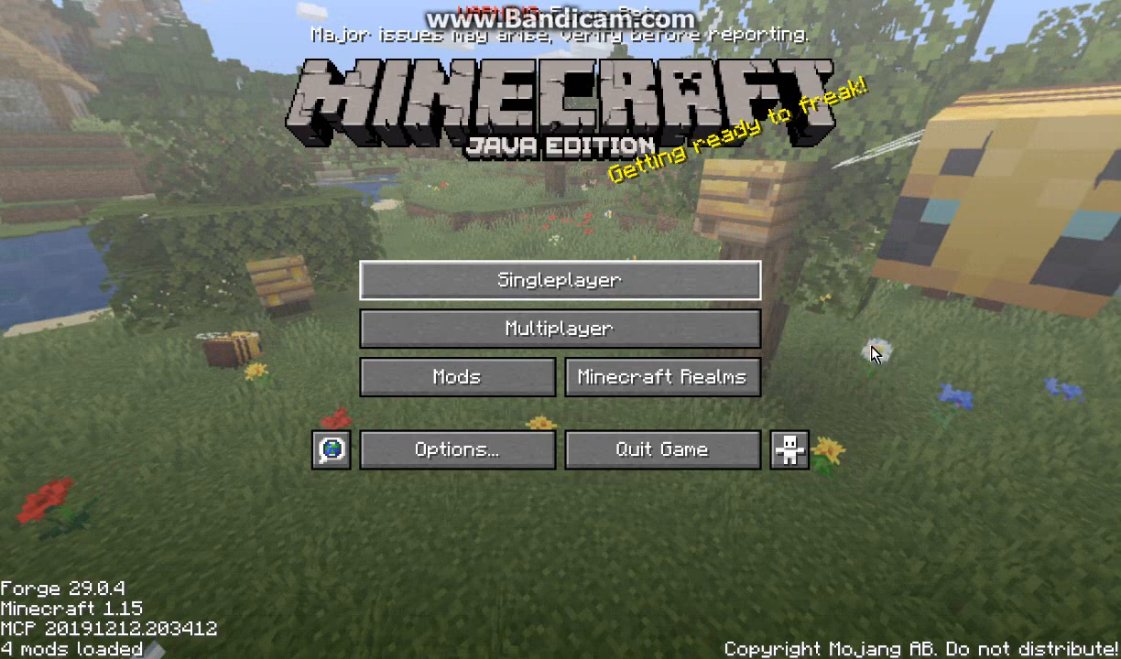
pyautogui.click(560, 280)
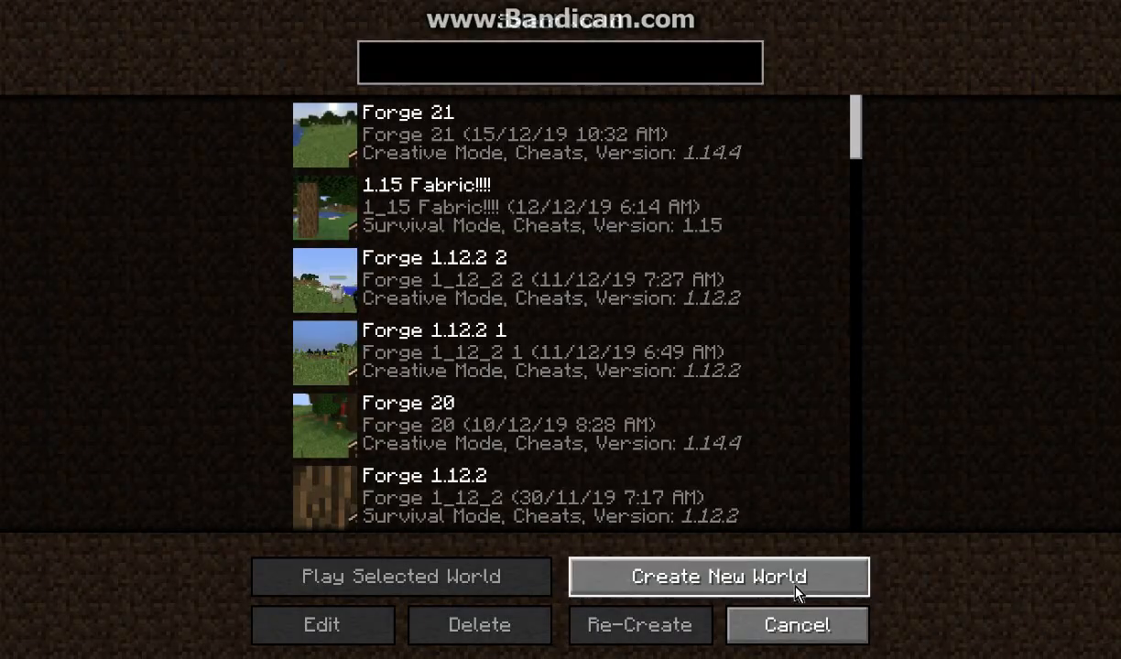
# Create a new world named 'Forge 1.15!' with Game Mode set to Creative and generate it
pyautogui.click(725, 577)
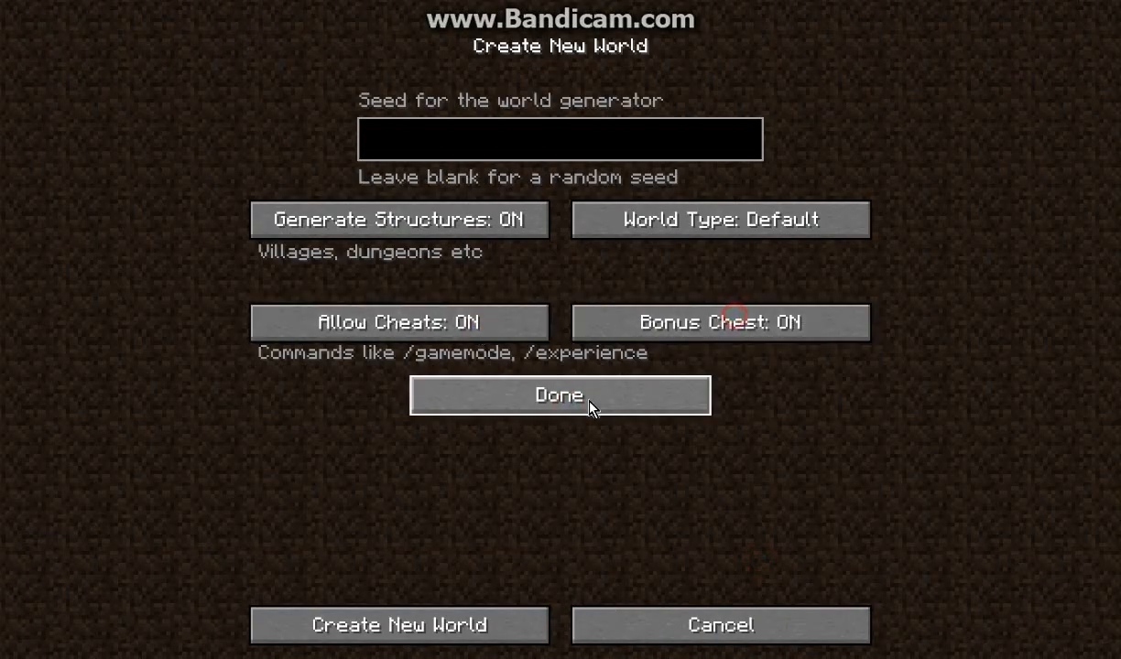
pyautogui.click(559, 396)
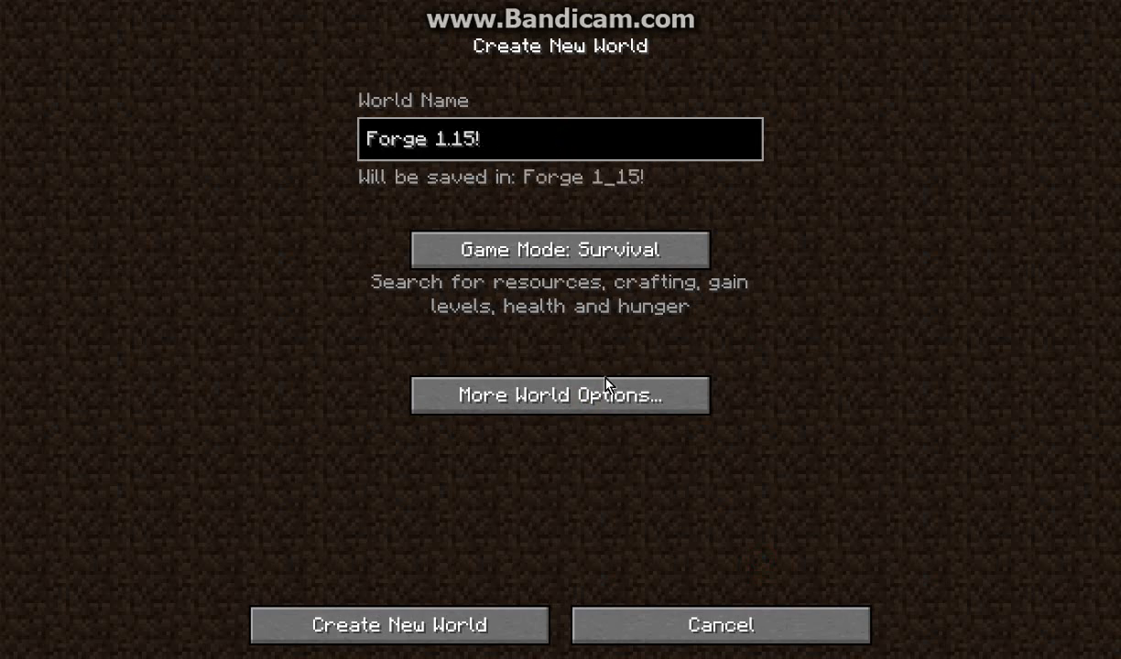
pyautogui.click(560, 249)
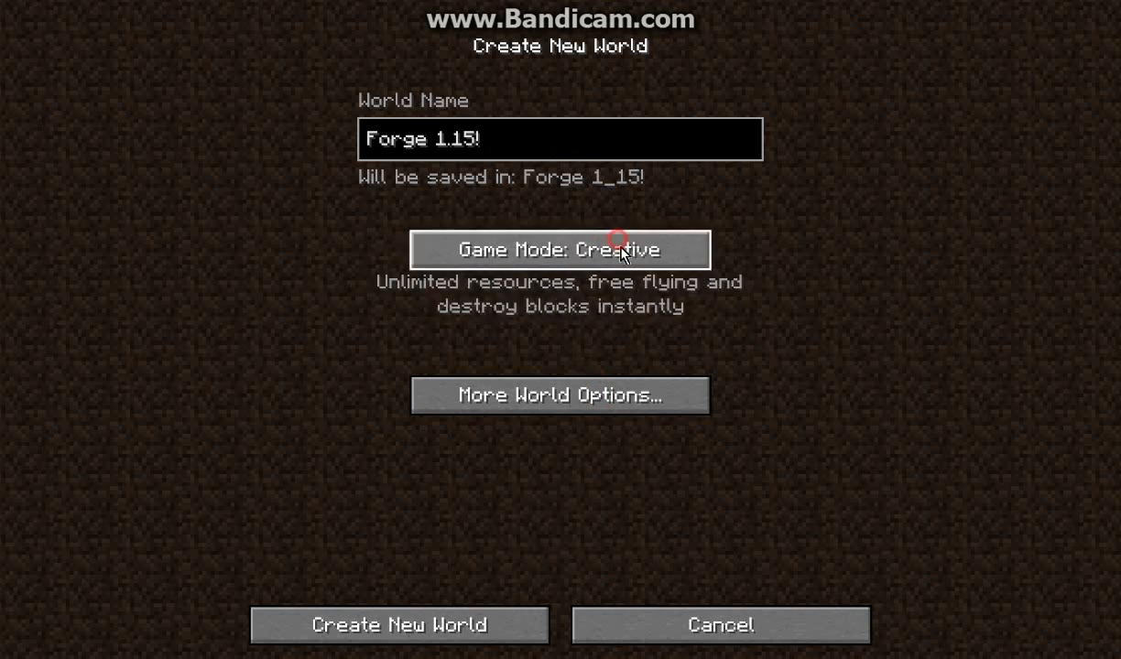
pyautogui.click(400, 626)
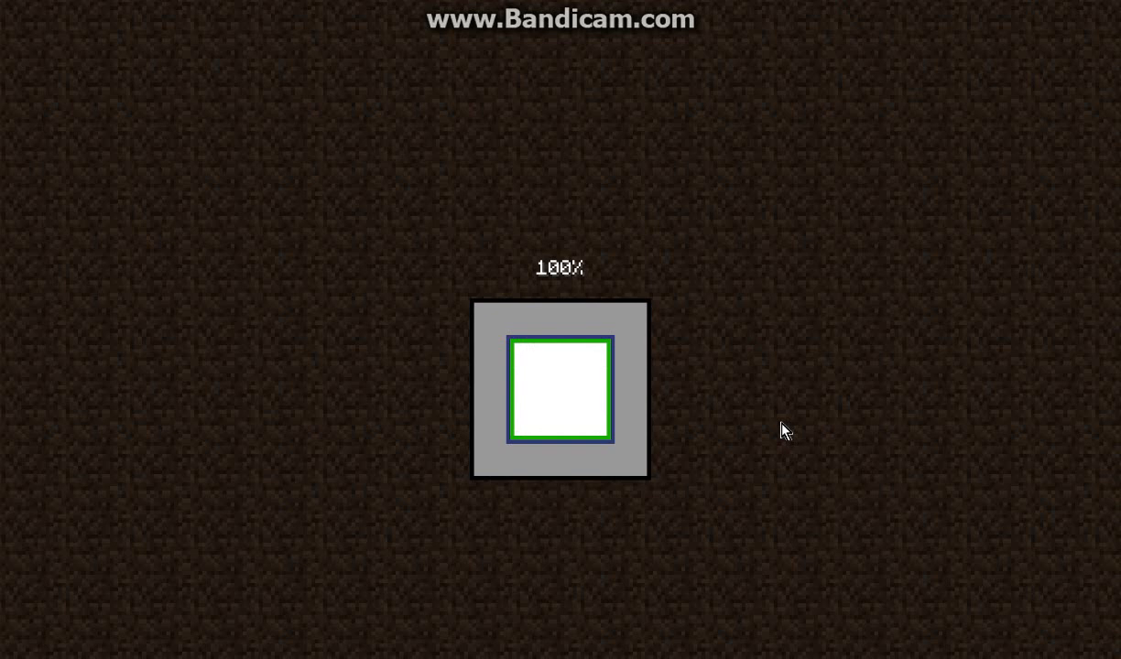
pyautogui.moveTo(780, 434)
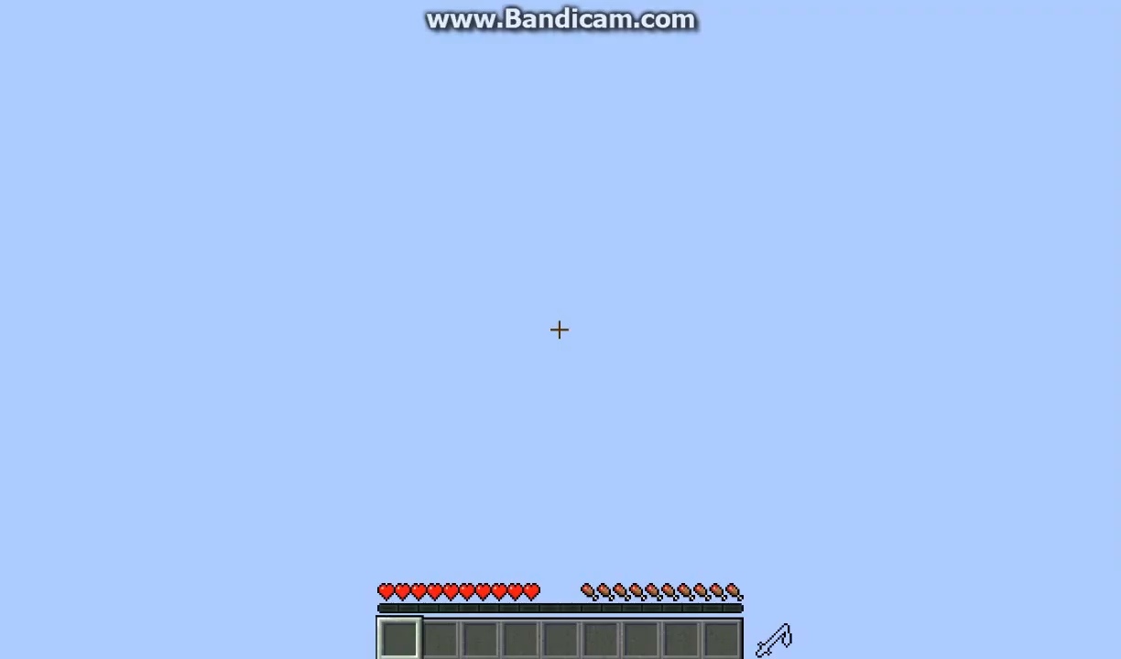
# Run /gamemode creative to set the player's own game mode to Creative Mode
pyautogui.press('e')
pyautogui.write('/')
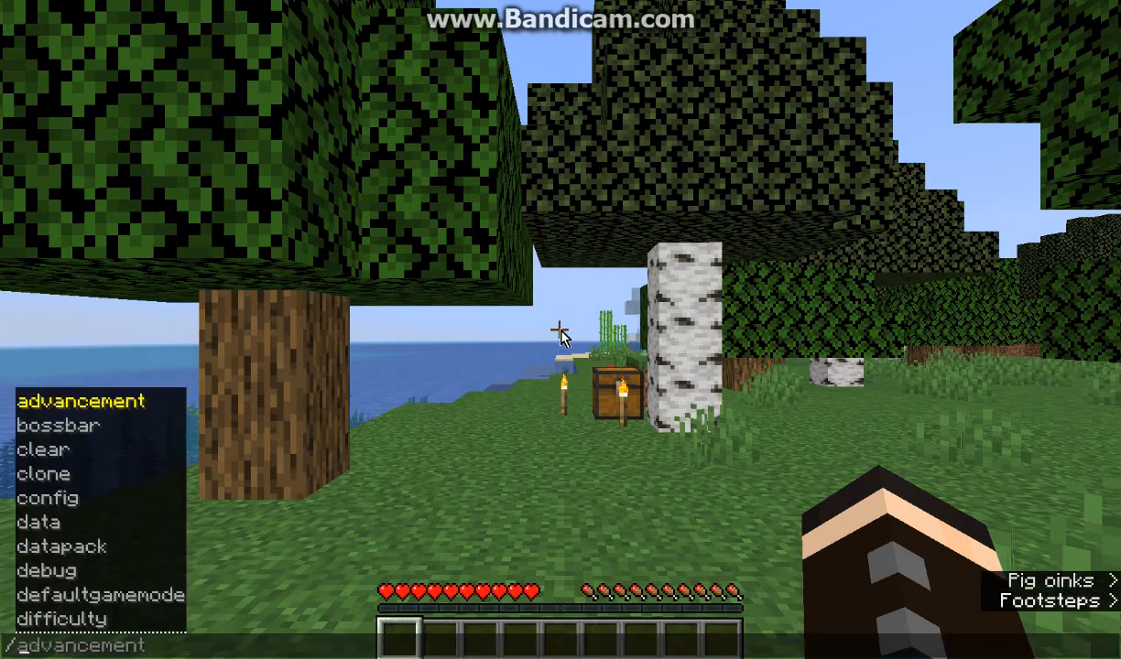
pyautogui.press('Return')
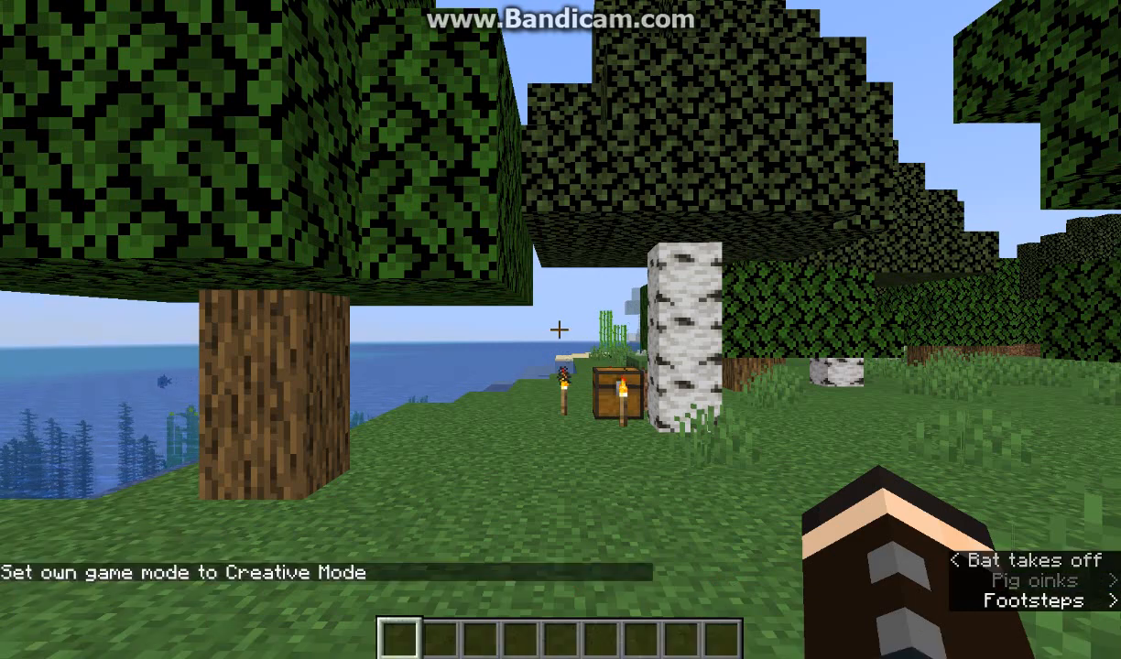
# Search the creative inventory for the golden berries and campfire torch and put them in the hotbar
pyautogui.press('e')
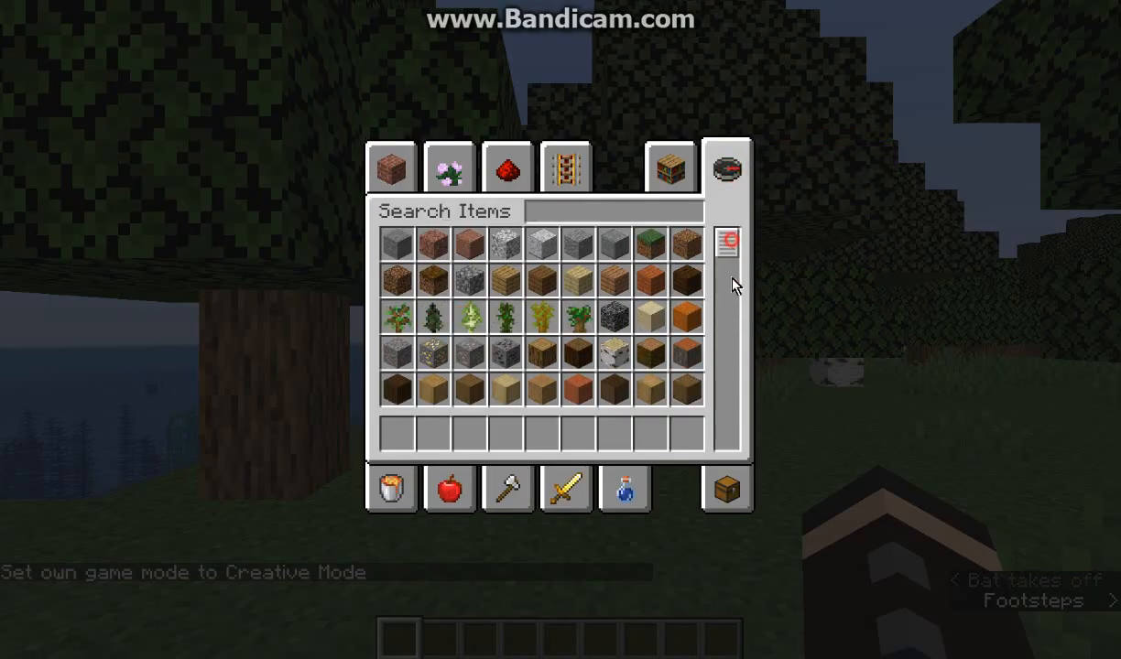
pyautogui.scroll(-3)
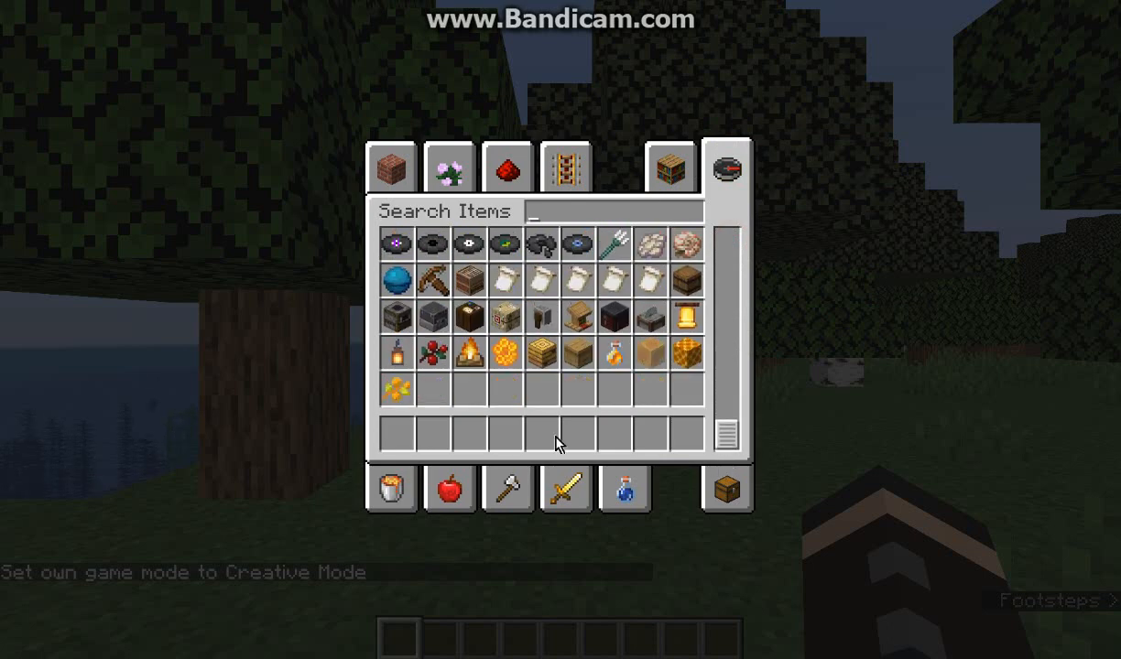
pyautogui.moveTo(613, 315)
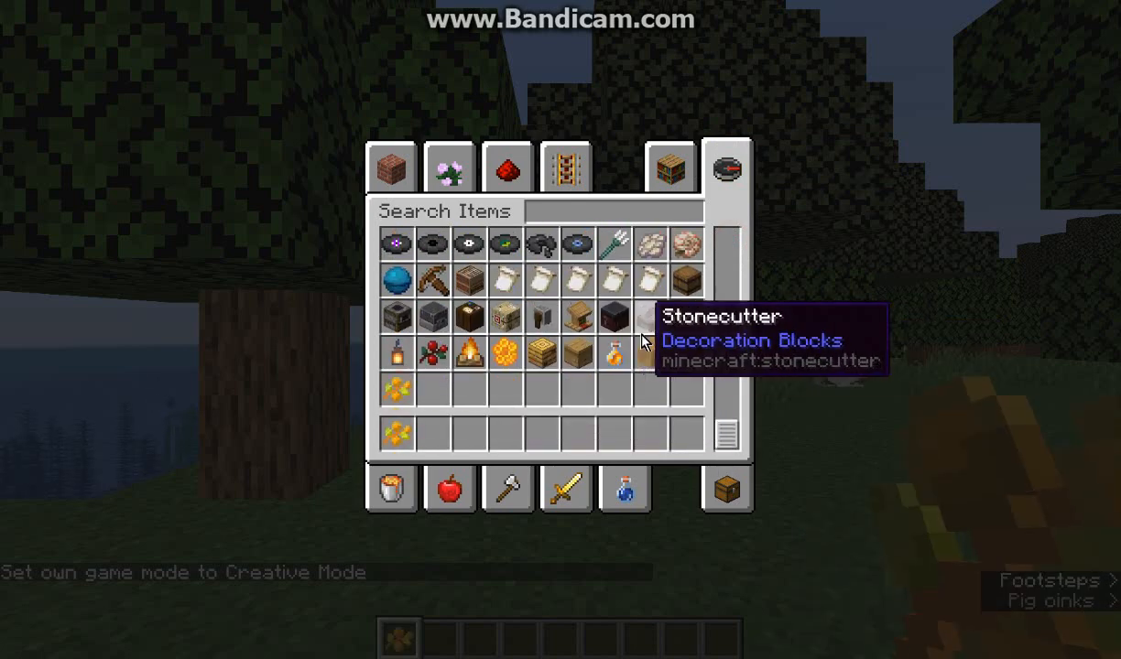
pyautogui.write('ca')
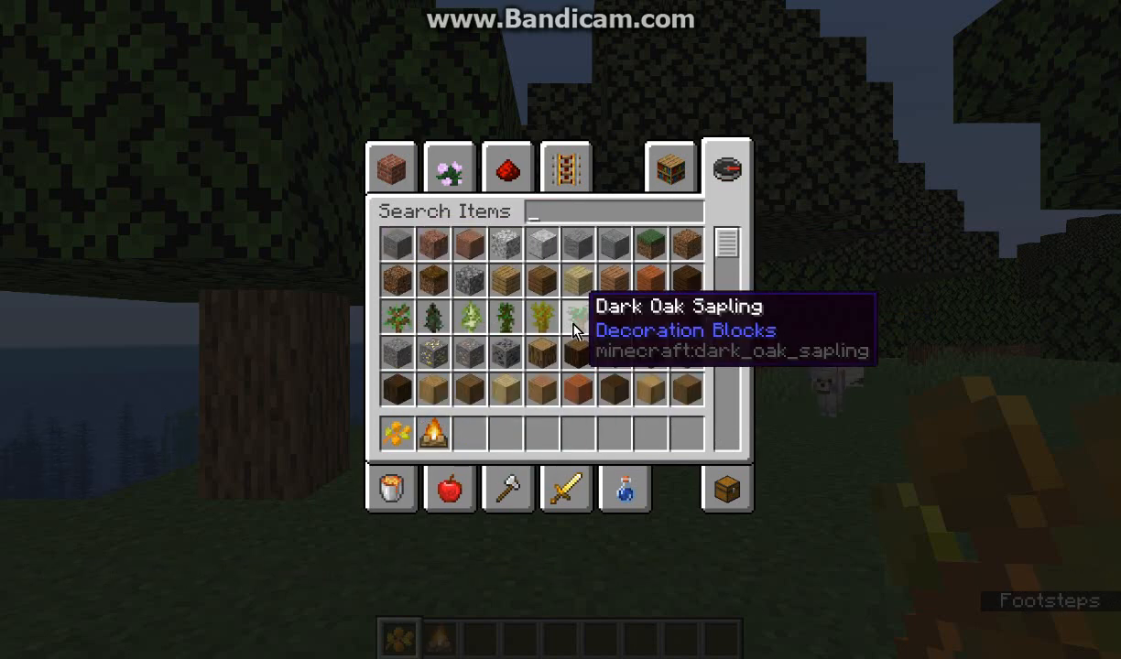
pyautogui.write('sti')
pyautogui.write('/gamemode')
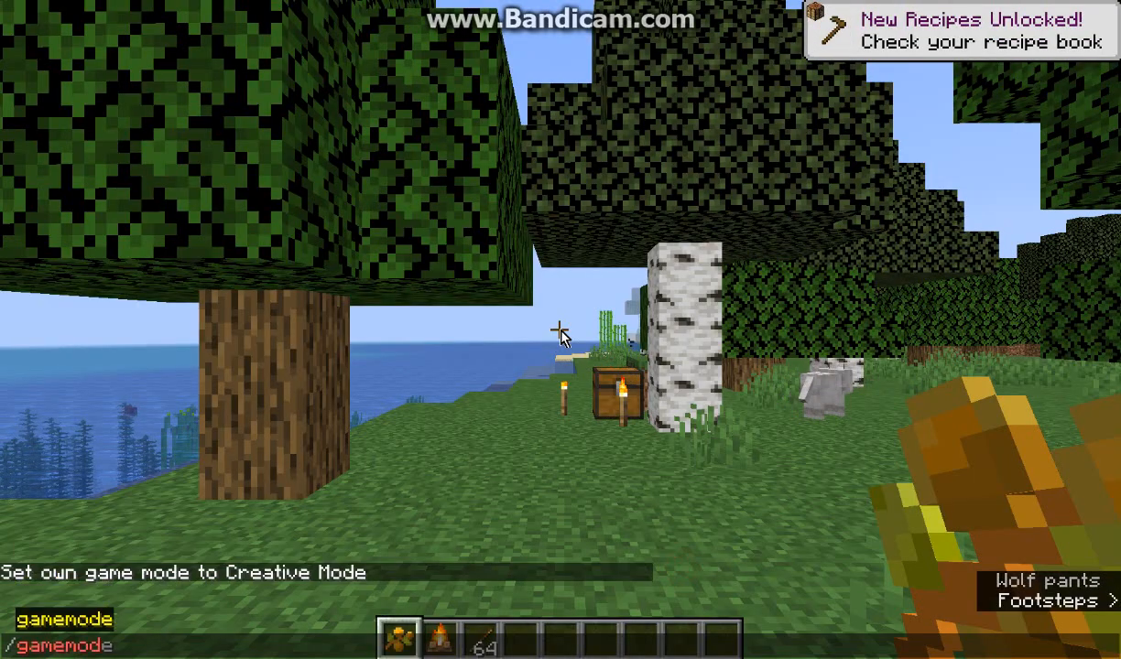
# Switch to Survival mode, place the campfire torch, and bring up the game menu
pyautogui.write('survival')
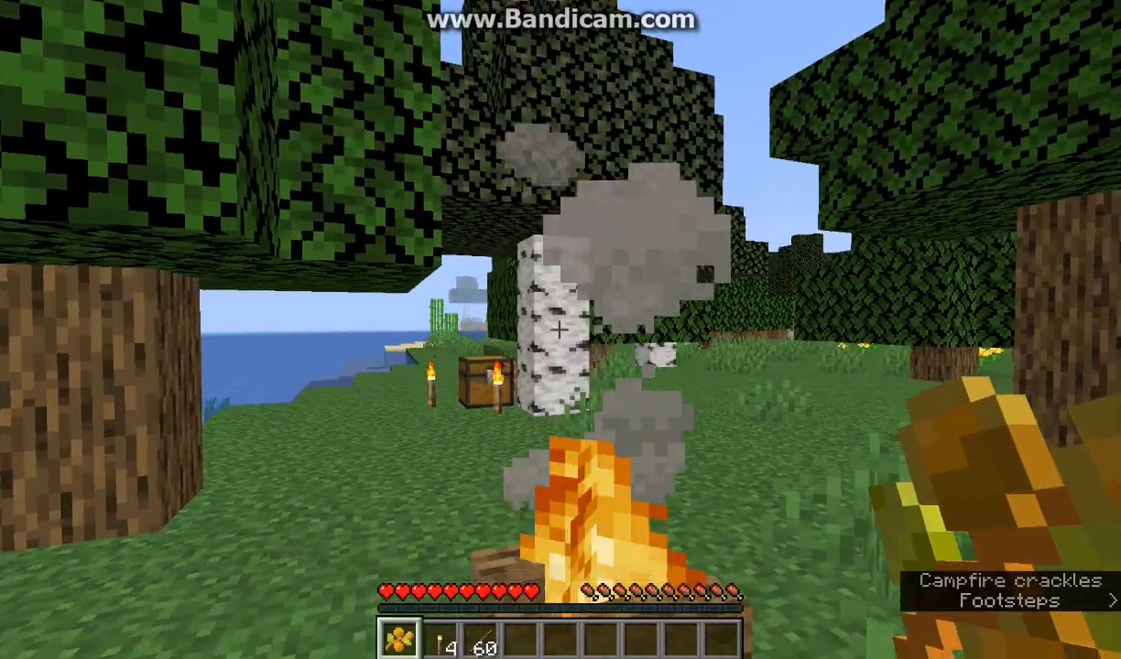
pyautogui.press('Escape')
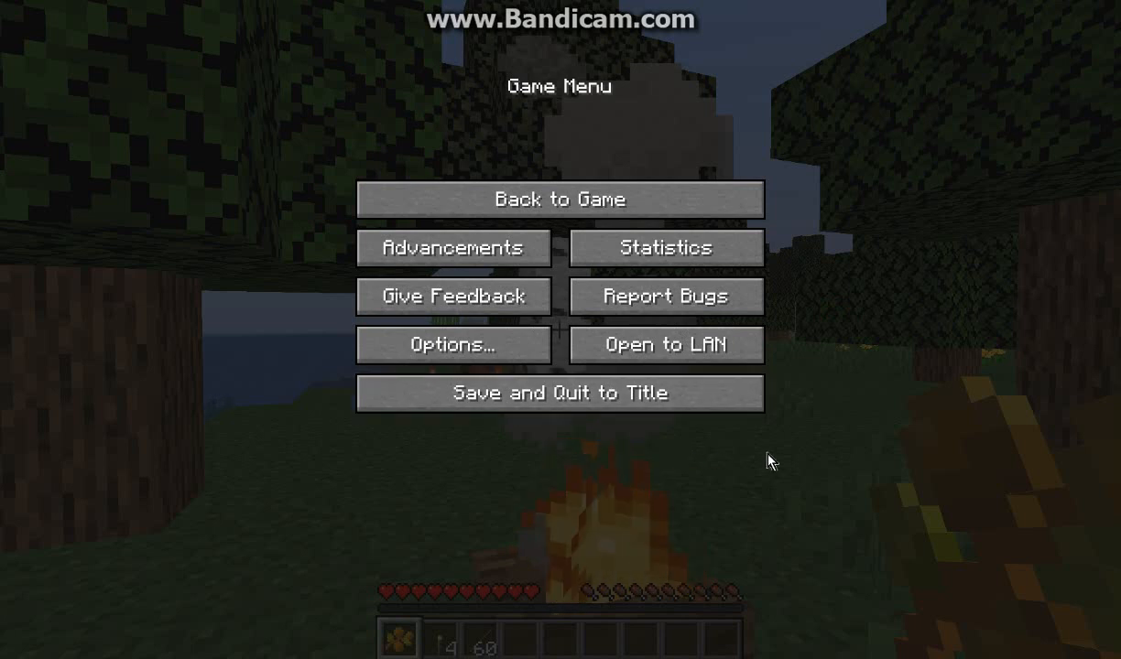
pyautogui.moveTo(824, 450)
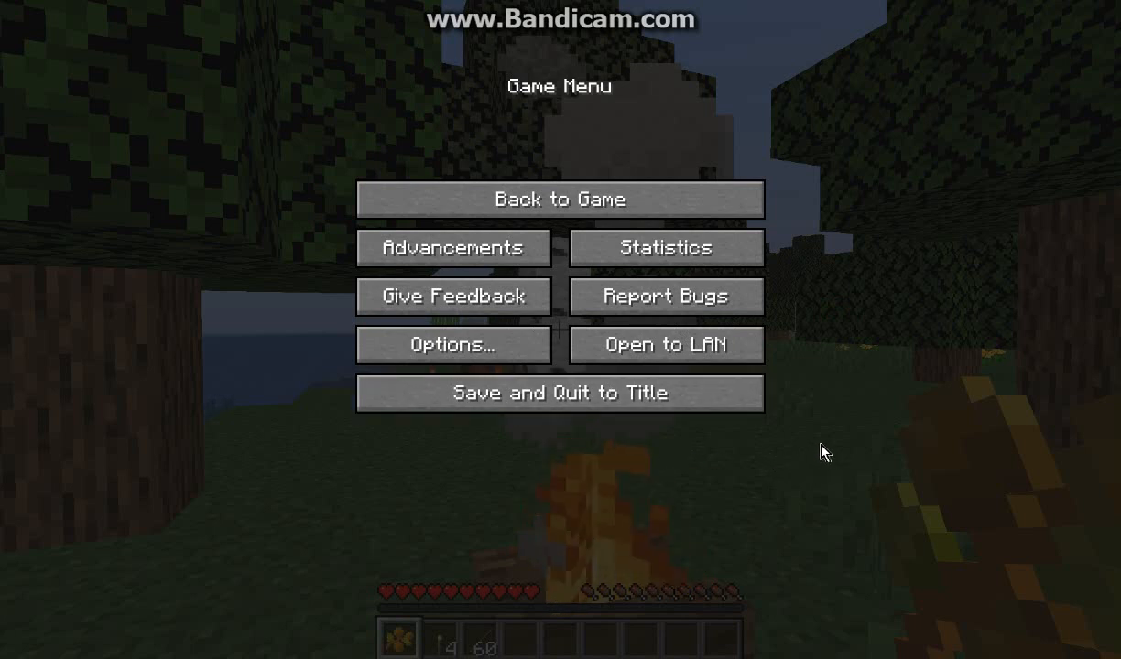
pyautogui.moveTo(859, 432)
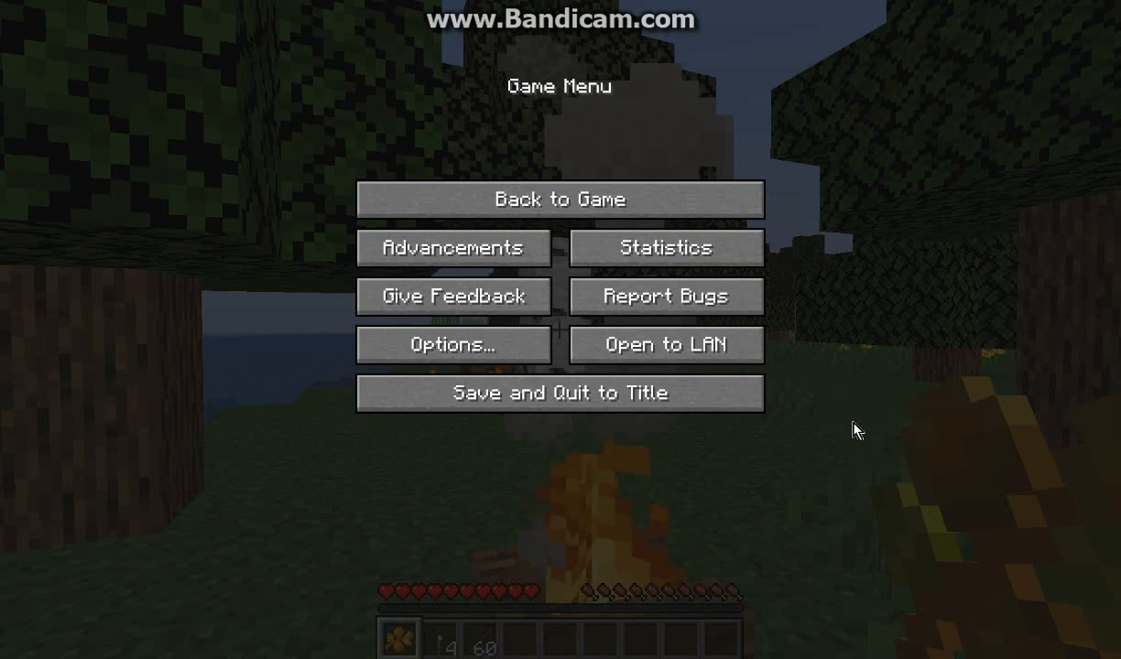
pyautogui.moveTo(766, 447)
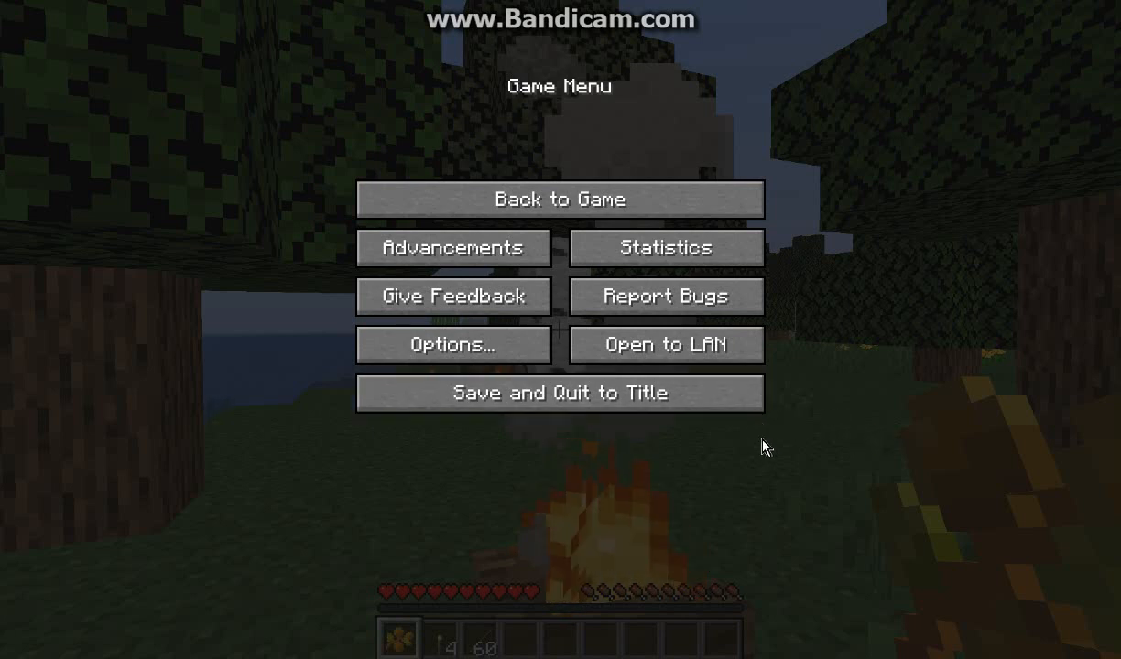
pyautogui.moveTo(736, 437)
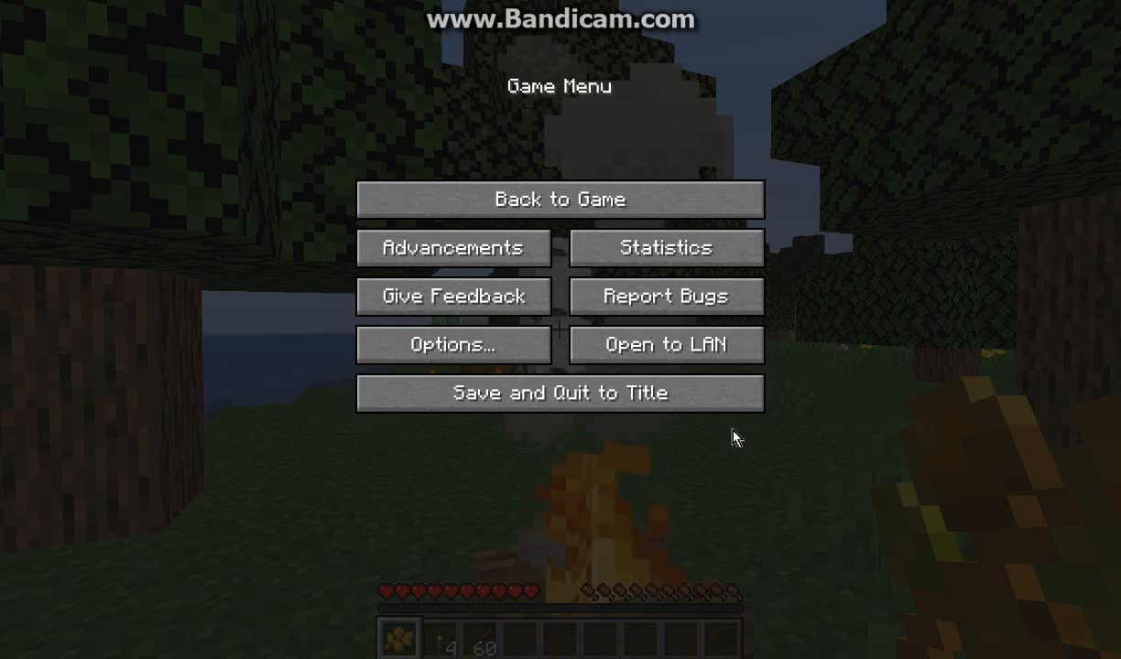